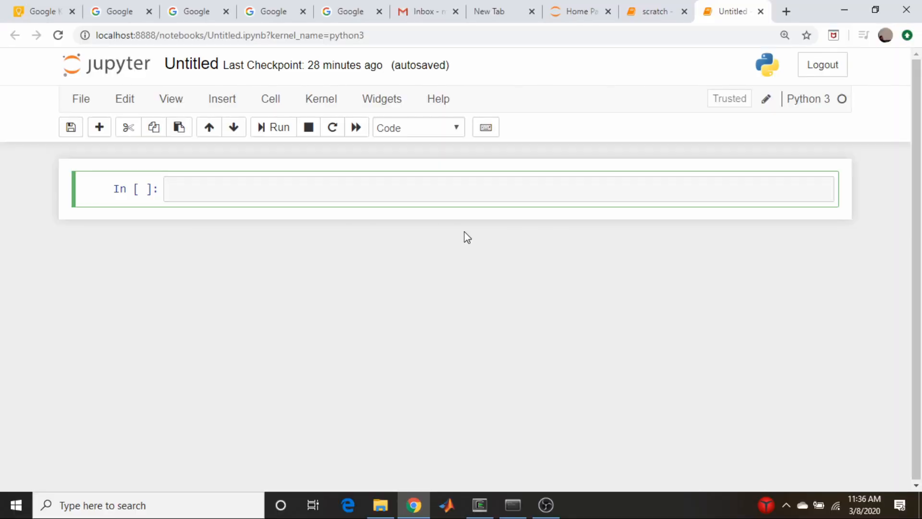
- Import numpy, pandas and matplotlib.pyplot as plt in the first cell
type("import numpy as np")
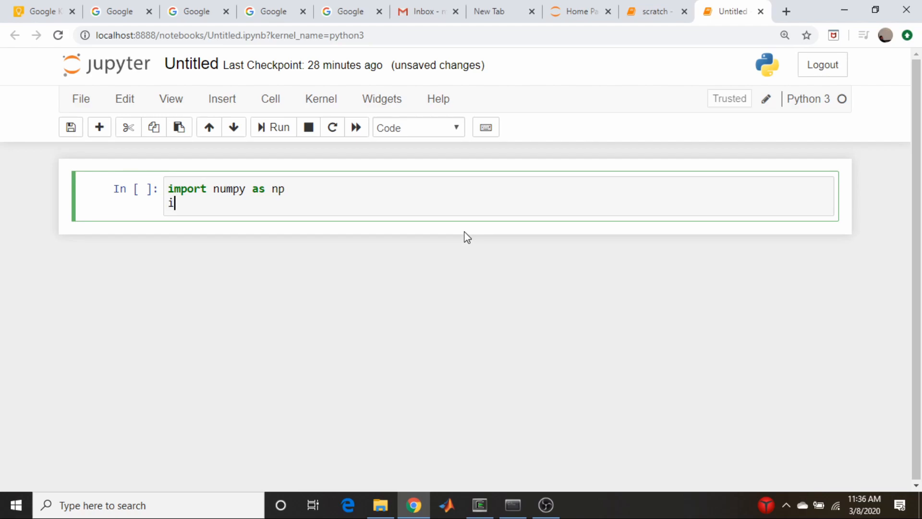
type("mport pandas")
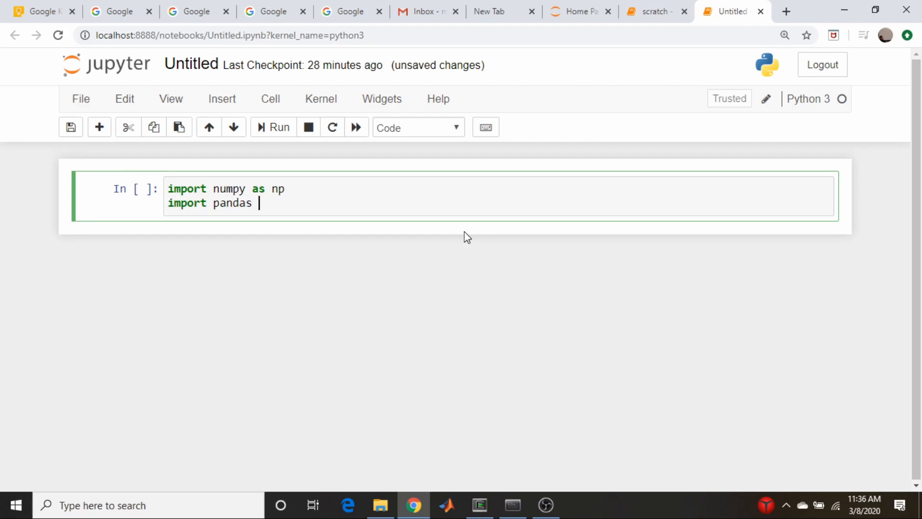
type("as md")
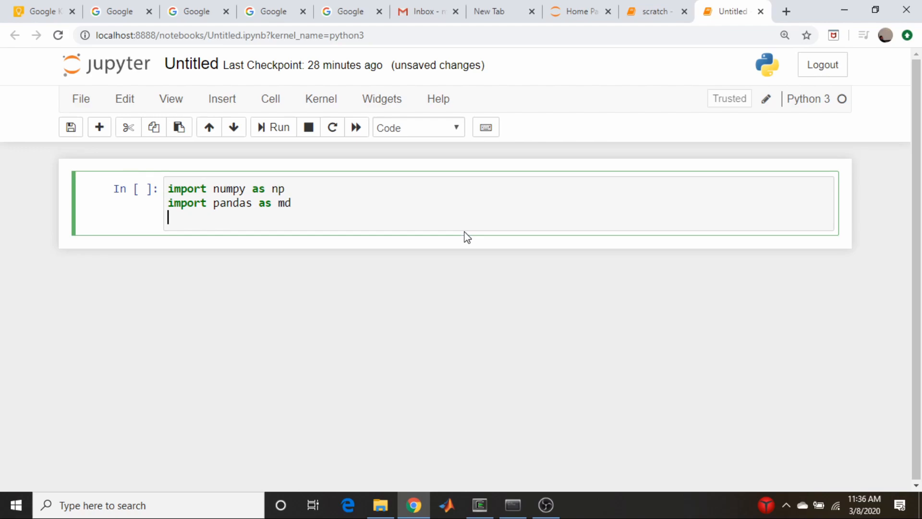
type("import")
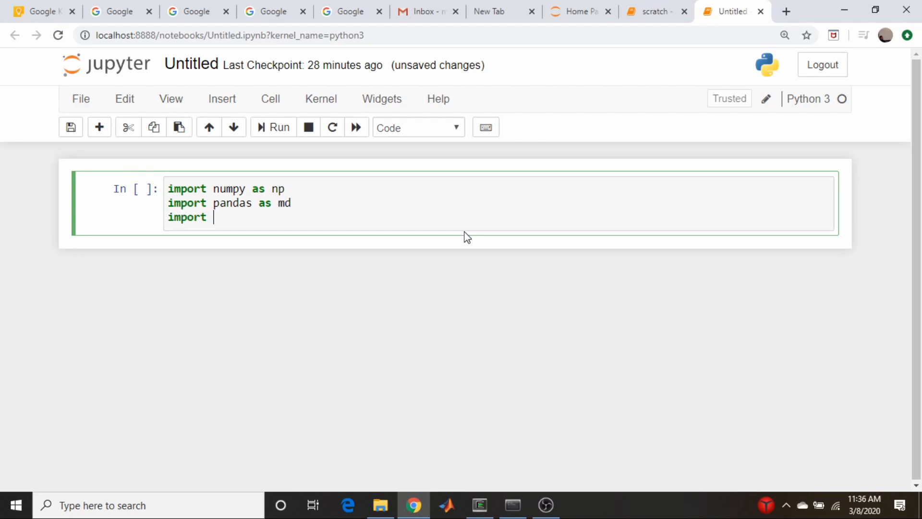
type("matplotlib.")
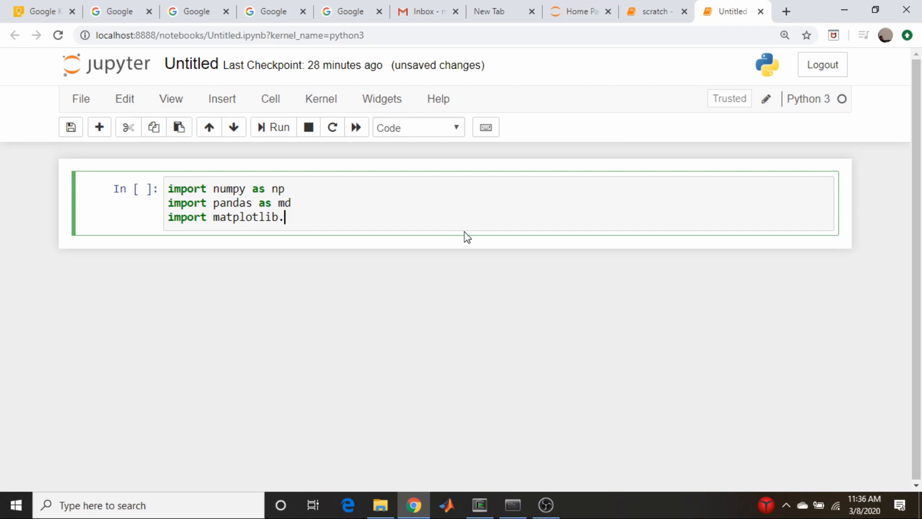
type("pyplo")
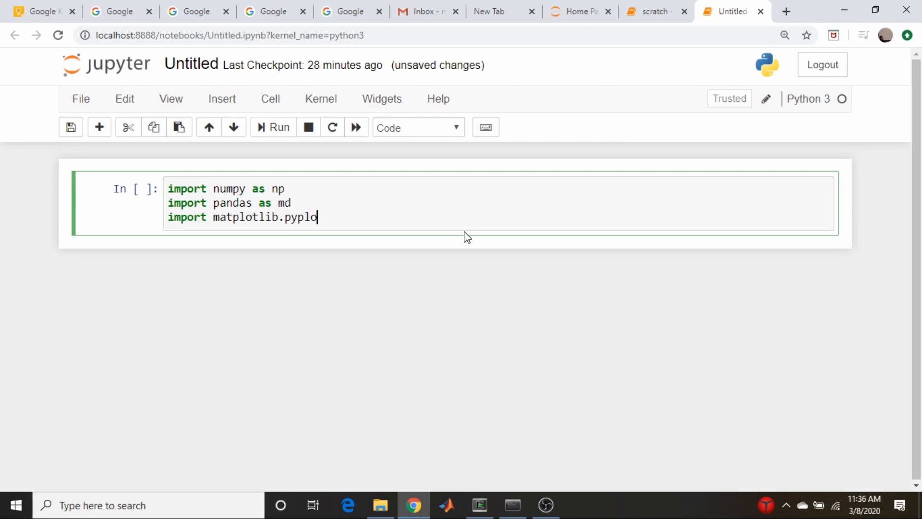
type("t as plt")
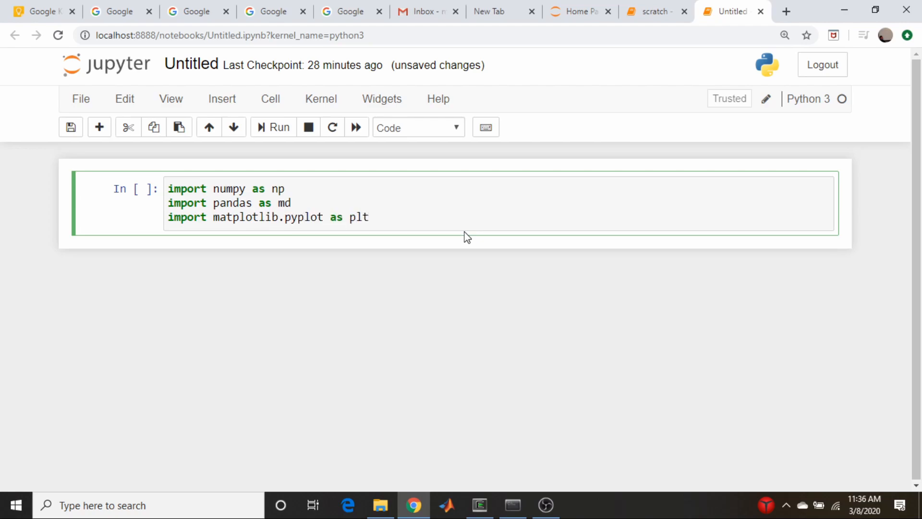
- Add the mplfinance as mpf import and the %matplotlib inline magic
left_click(464, 231)
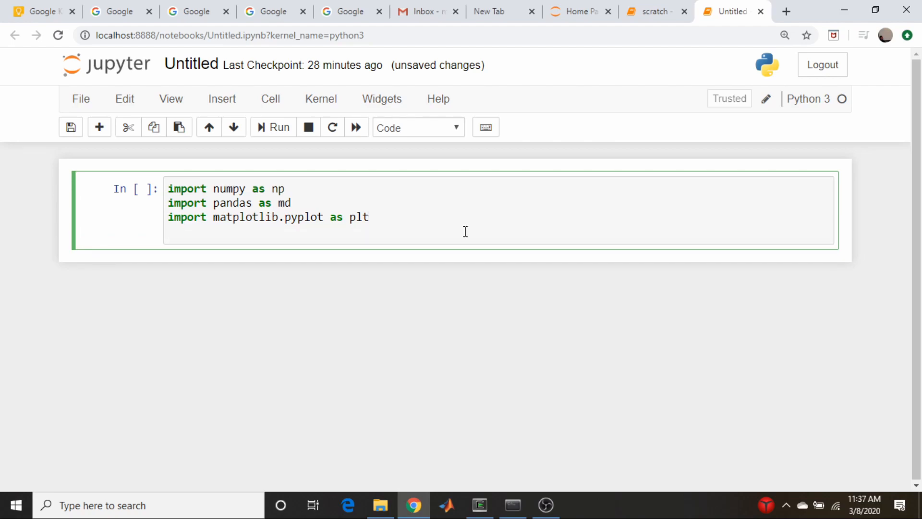
type("import")
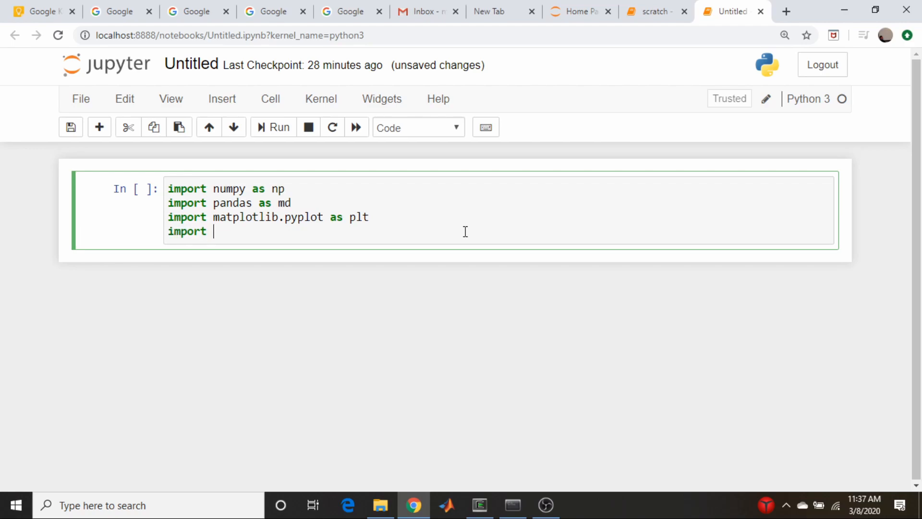
type("mplfinan")
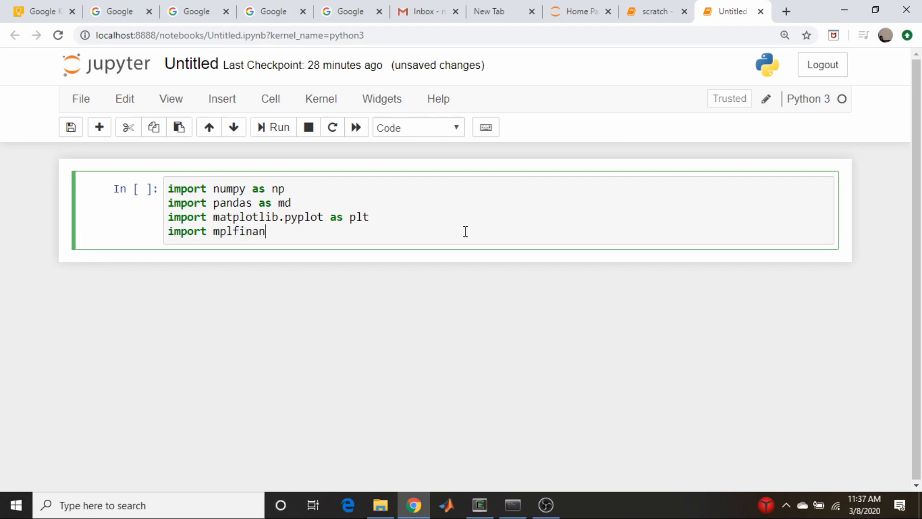
type("ce as")
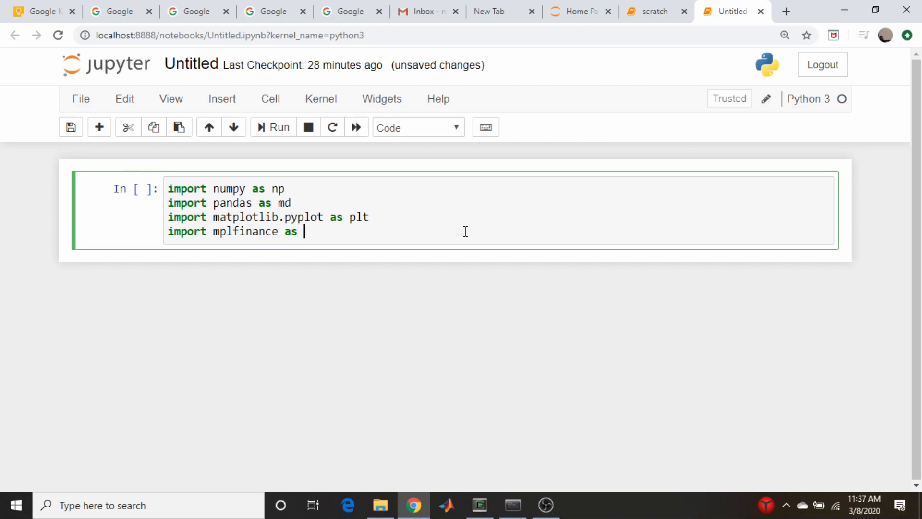
type("mpf")
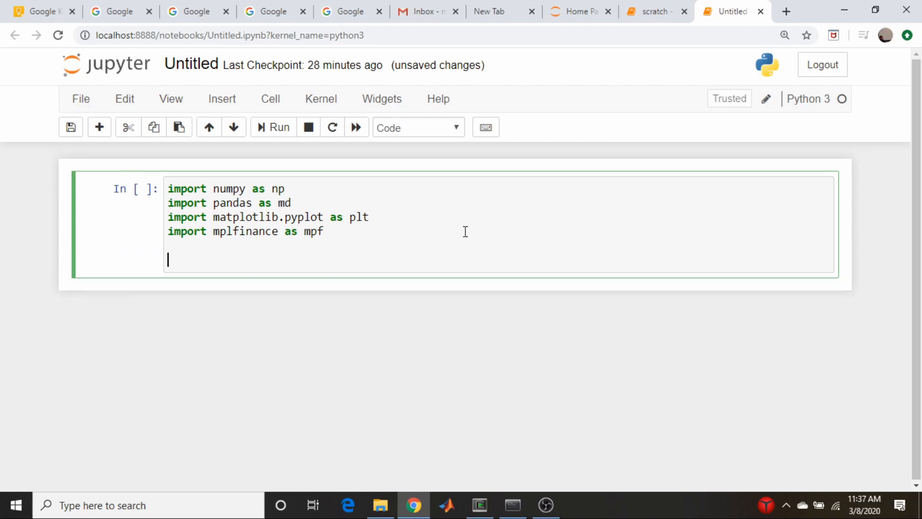
type("%")
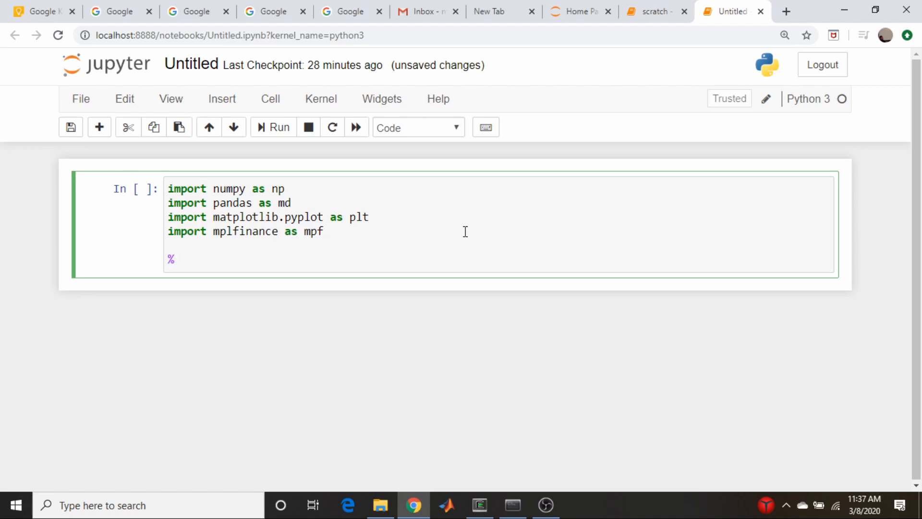
type("matplotlib i")
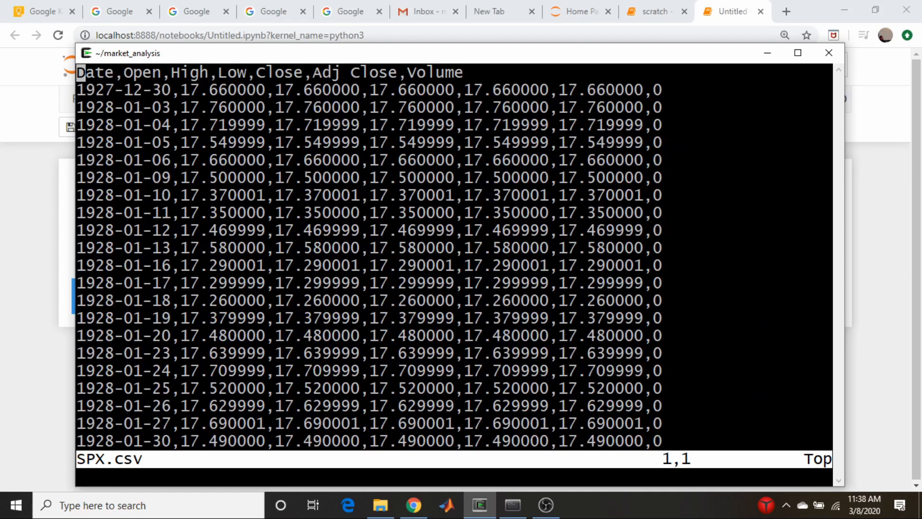
- Browse SPX.csv in Vim, checking the data rows and the Adj Close column heading
key("Down")
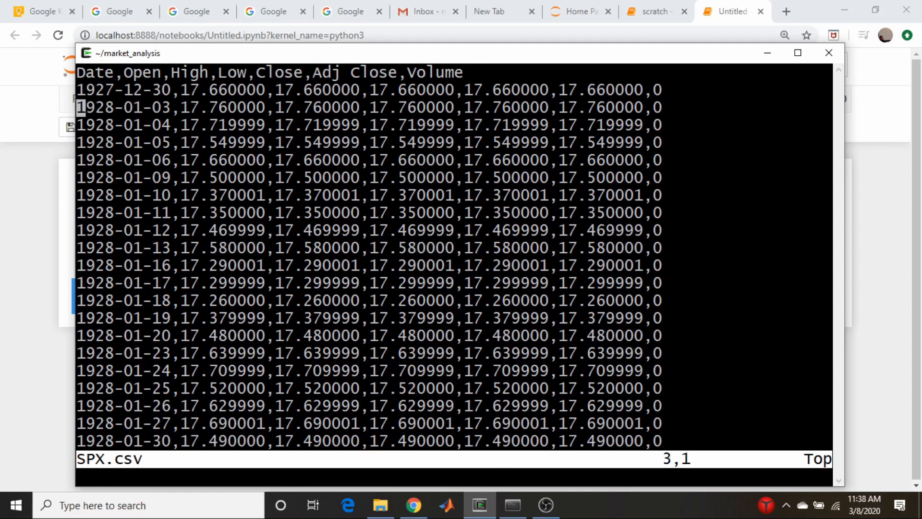
scroll("down", 3)
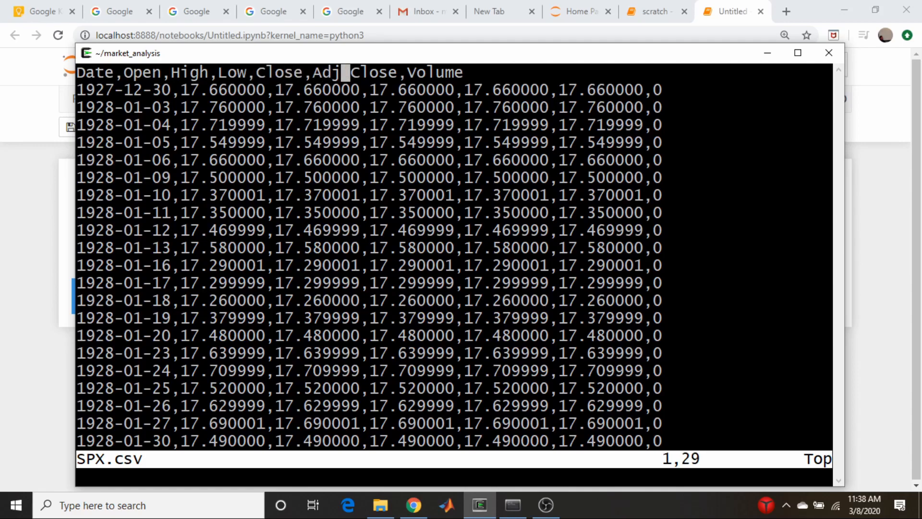
key("Left")
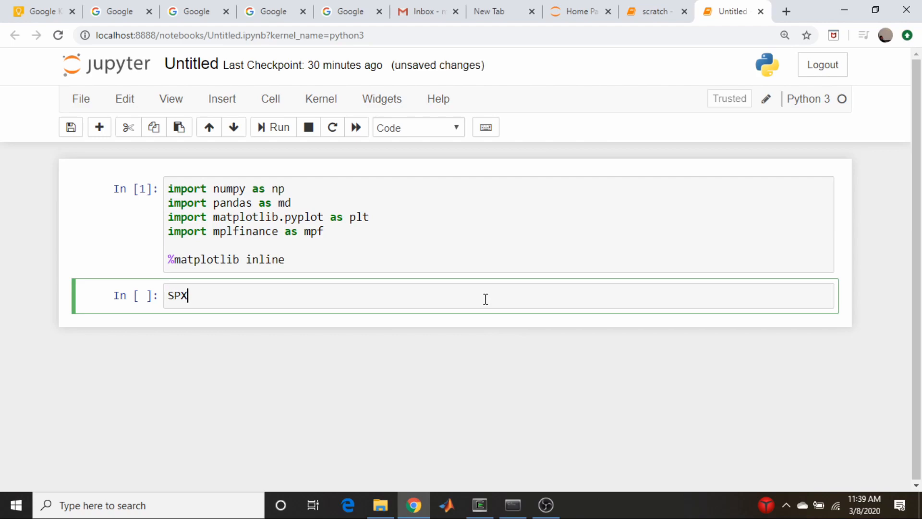
- Load the data with pd.read_csv('SPX.csv') into SPX
type("pd.")
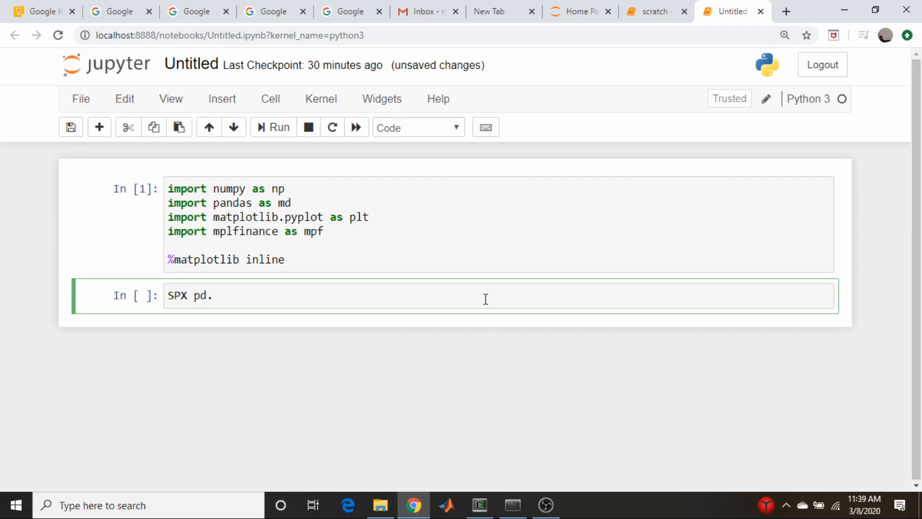
type("read_csv")
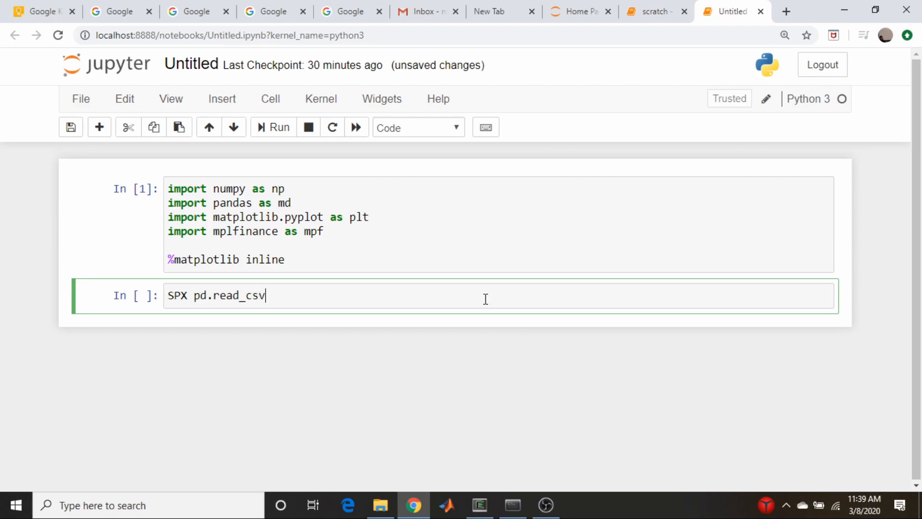
type("('')")
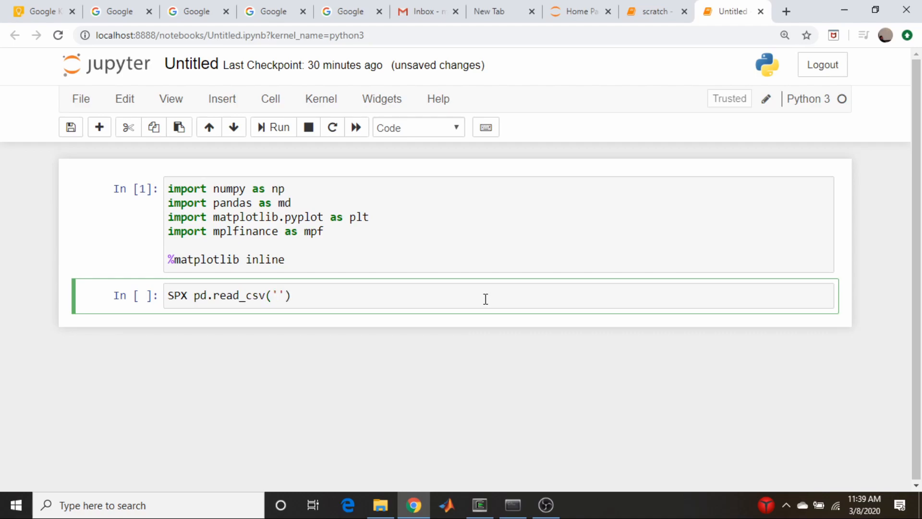
type("SPX.c")
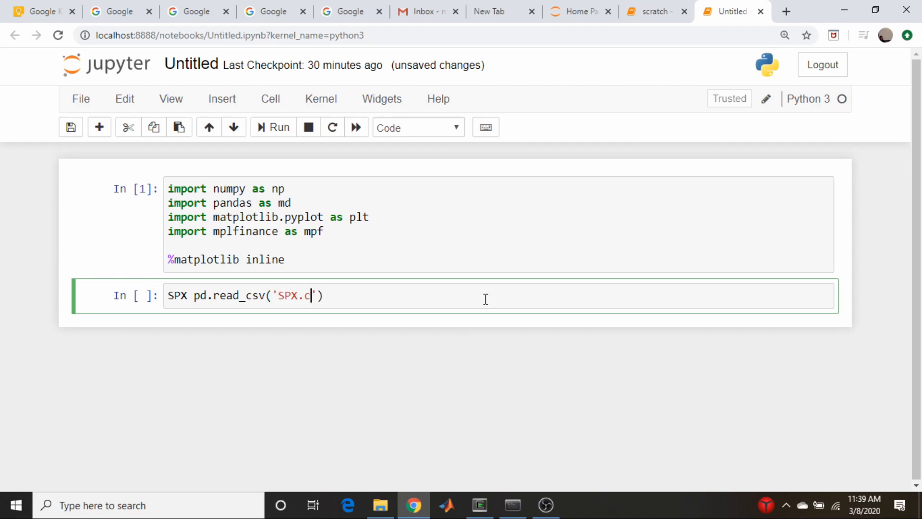
type("sv")
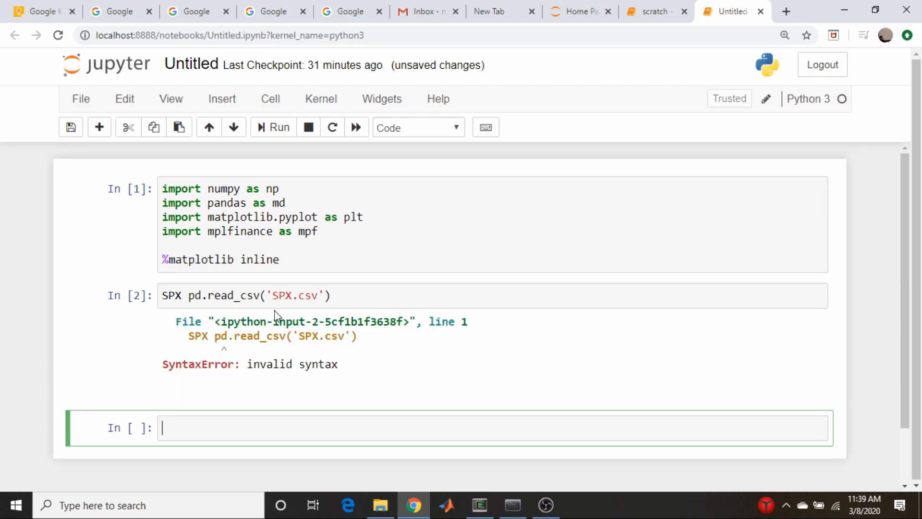
- Fix the pandas alias error and add print(SPX.head()) to show the first rows
left_click(188, 296)
type(" =")
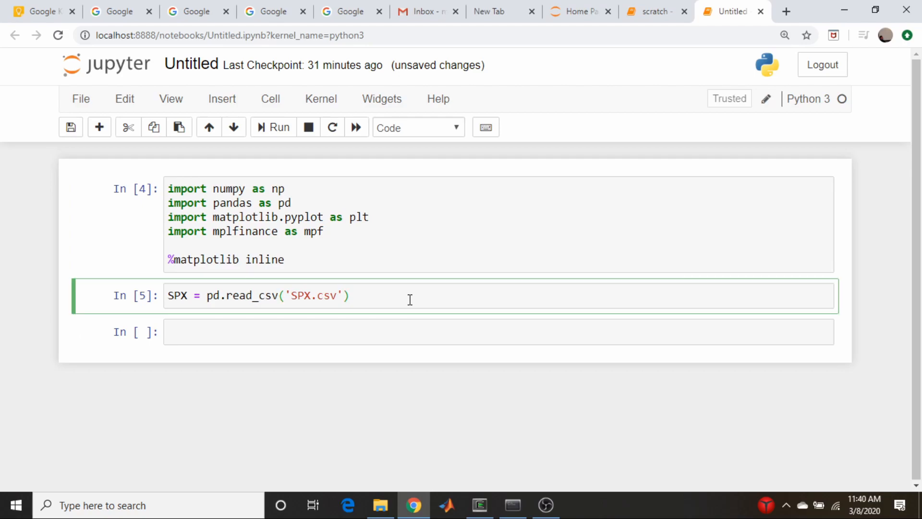
type("pri")
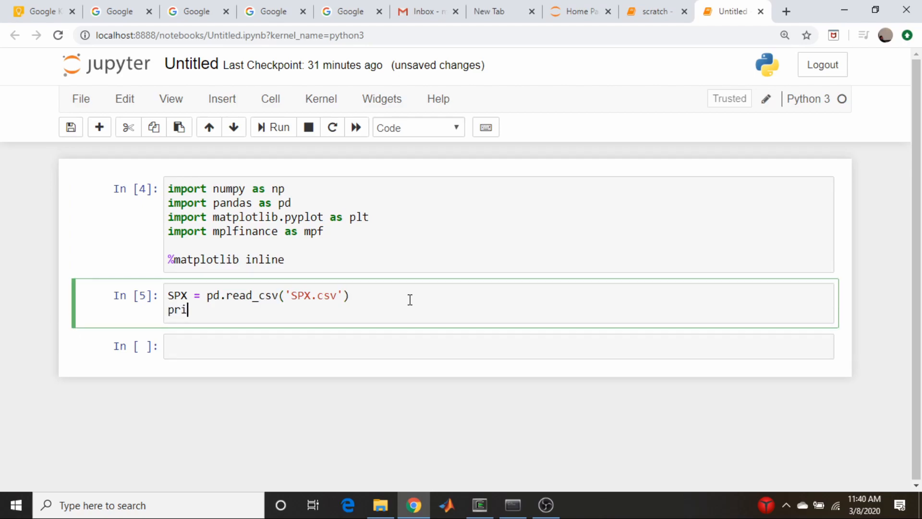
type("nt(SPX)")
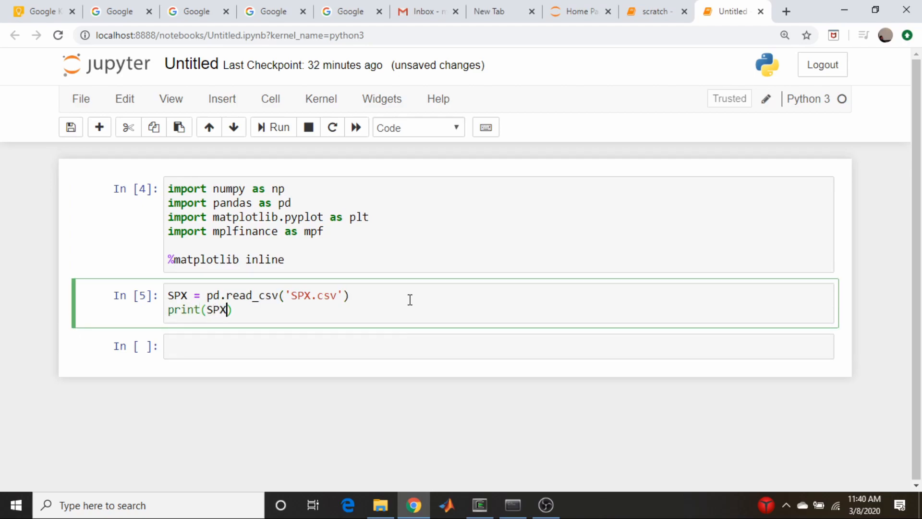
type(".head()")
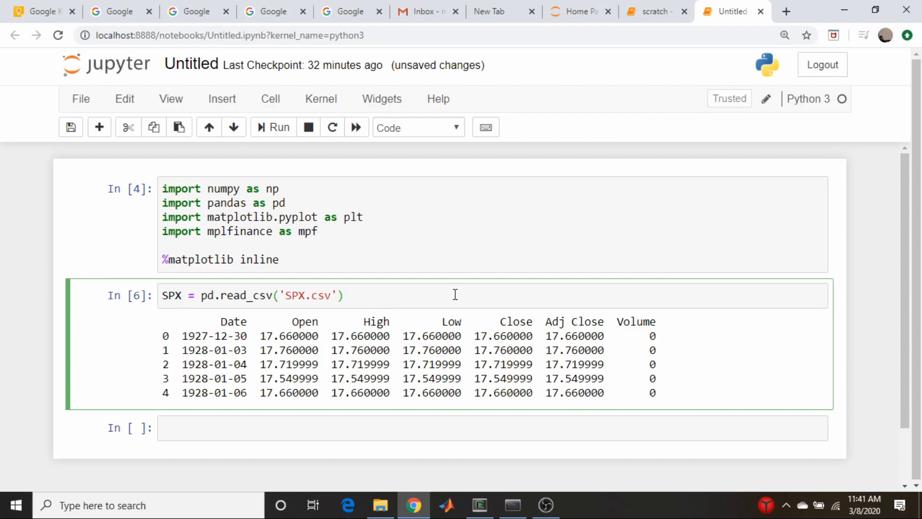
- Trim the data to its last 30 rows with SPX = SPX.tail(30)
type("SPX =")
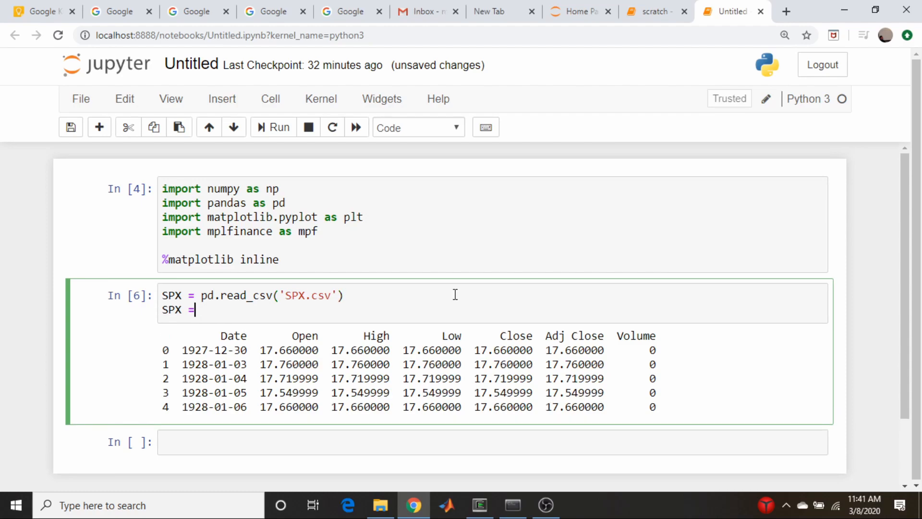
type("SPX")
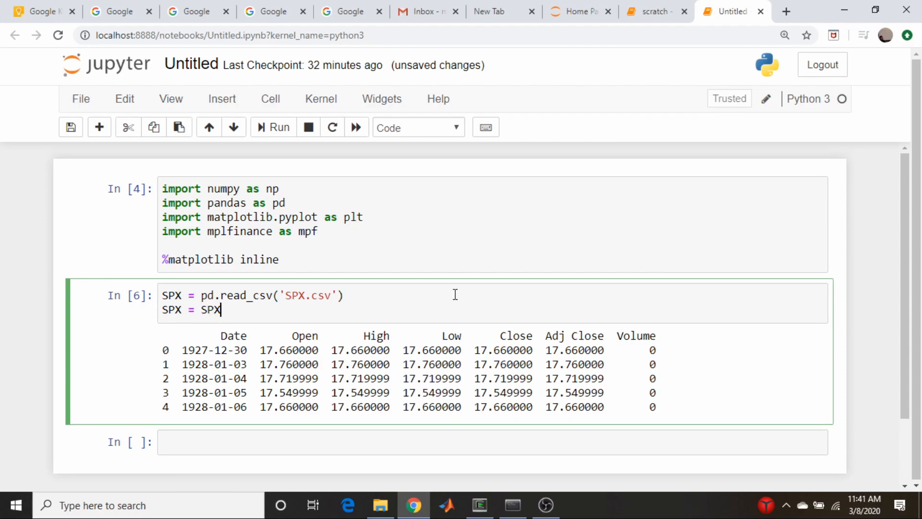
type(".tail()")
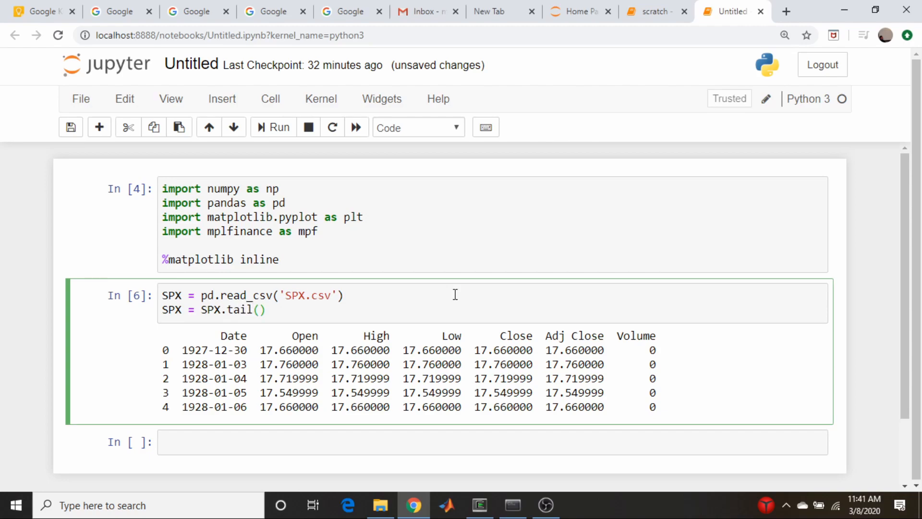
type("30")
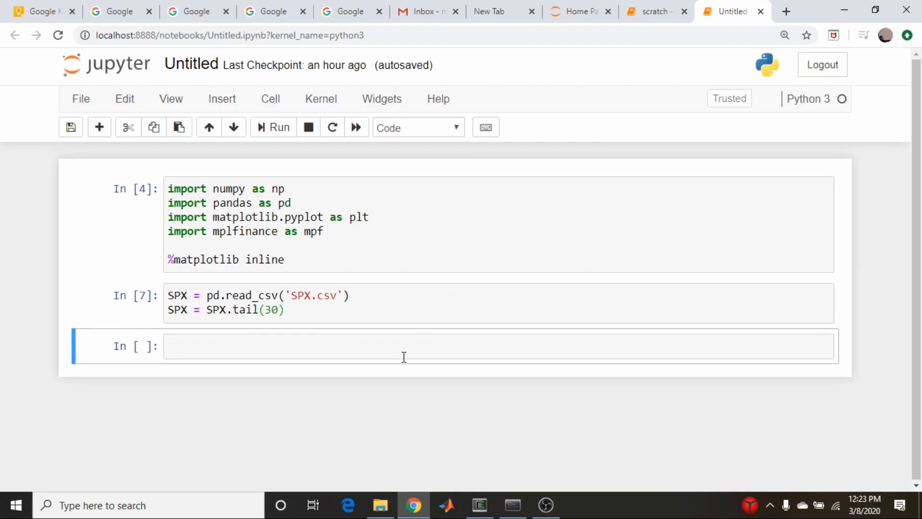
left_click(408, 346)
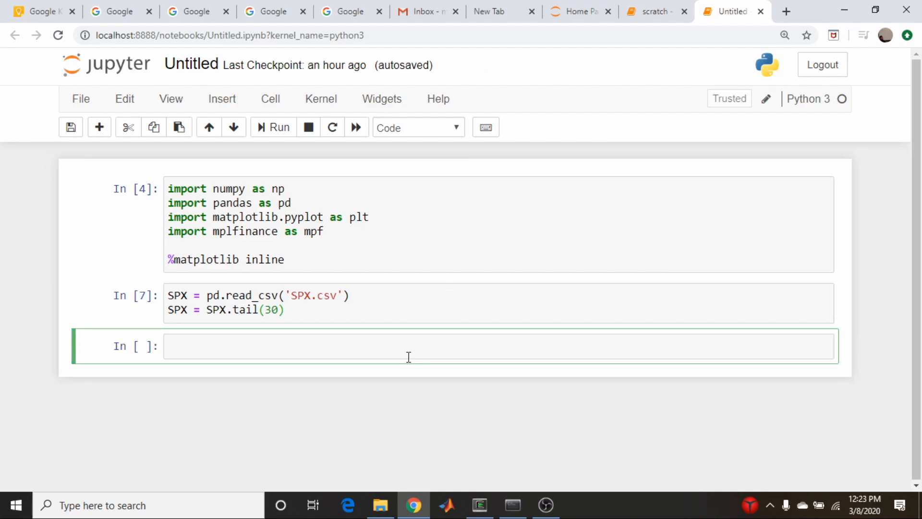
- Plot Close against Date with SPX.plot(x = 'Date', y = 'Close') and view the chart
type("SPX")
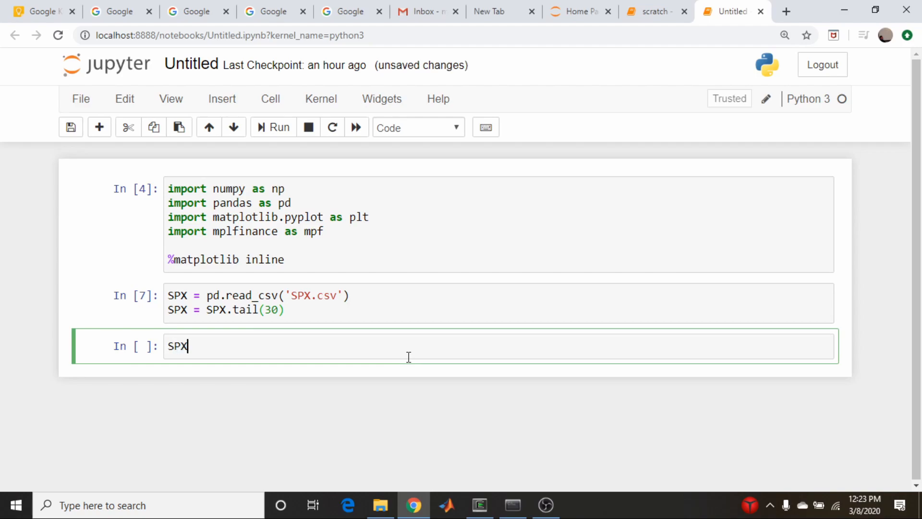
type(".plt()")
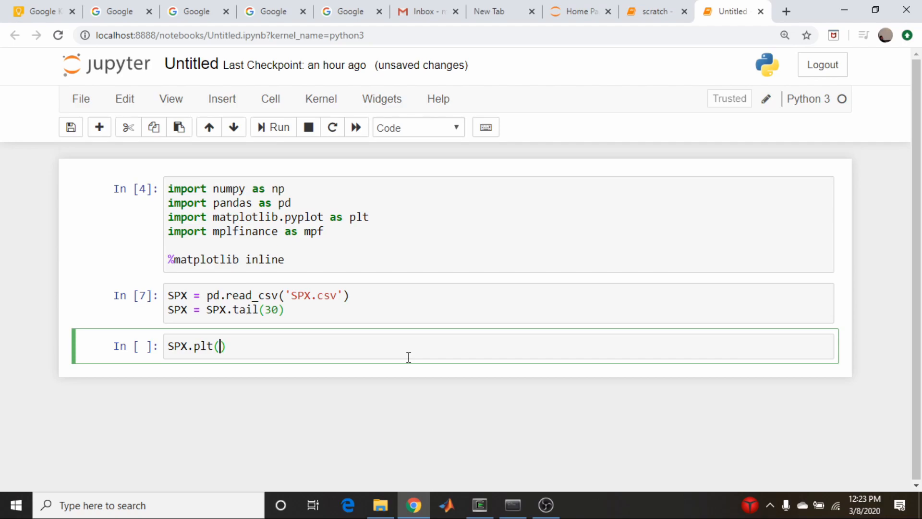
type("x = 'Date'")
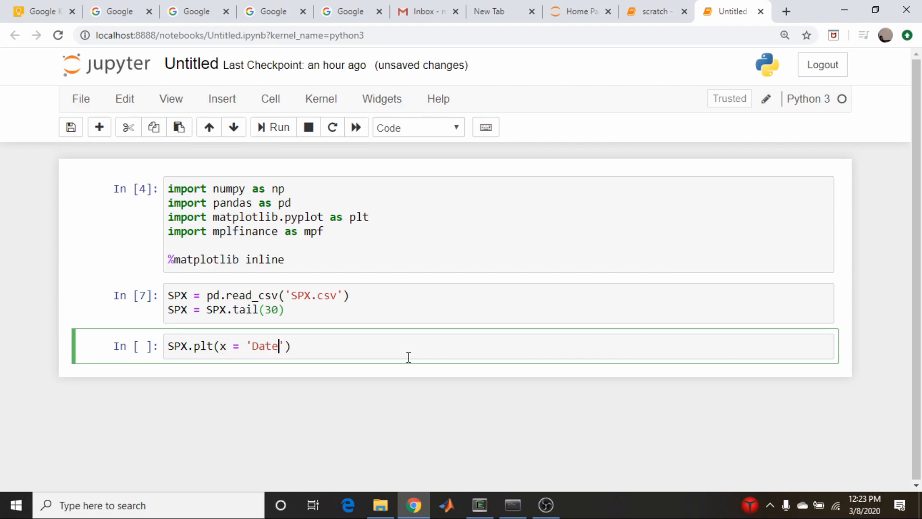
type(",")
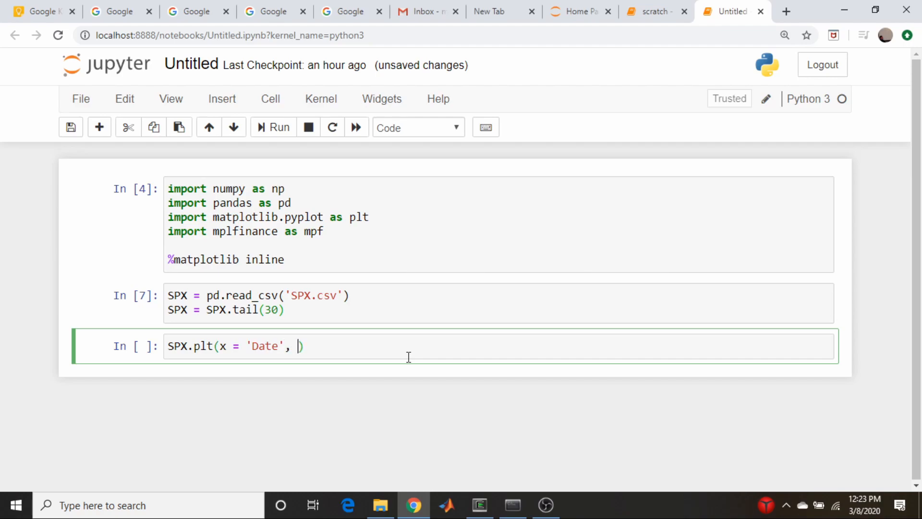
type("y = 'Clos")
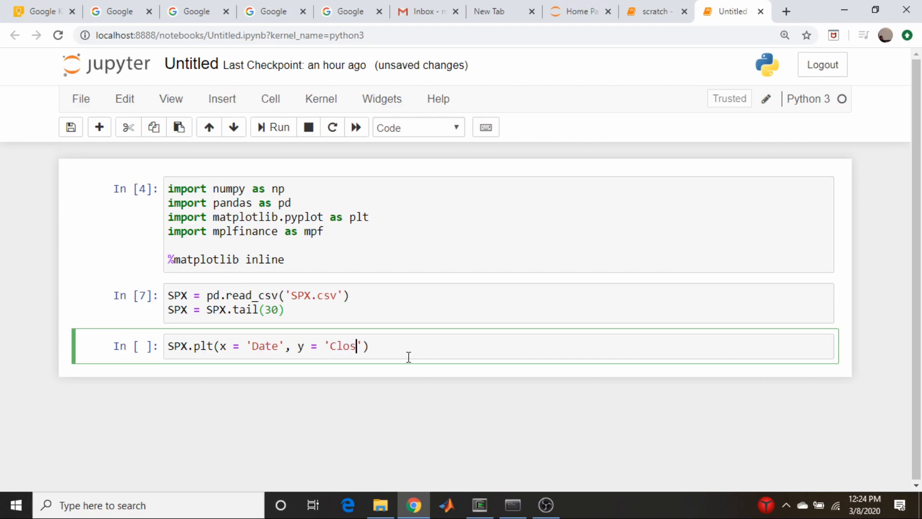
type("e")
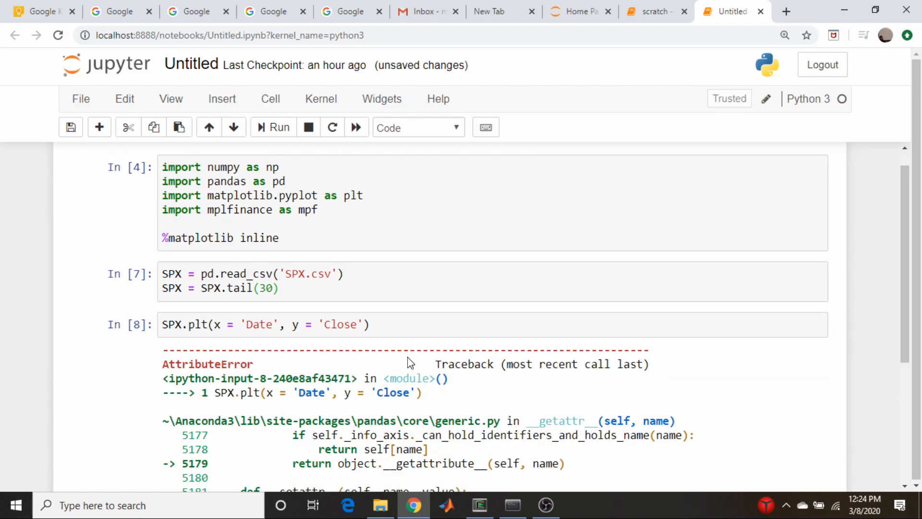
scroll("down", 3)
type("o")
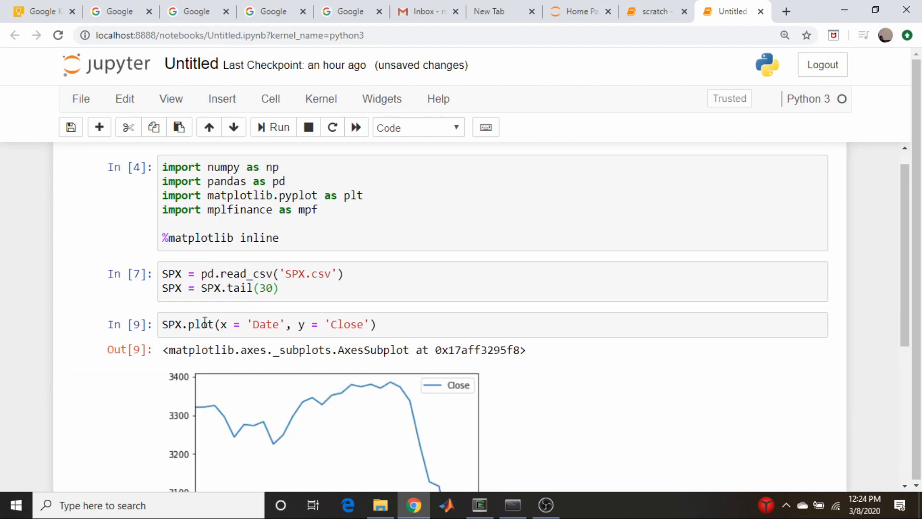
scroll("down", 3)
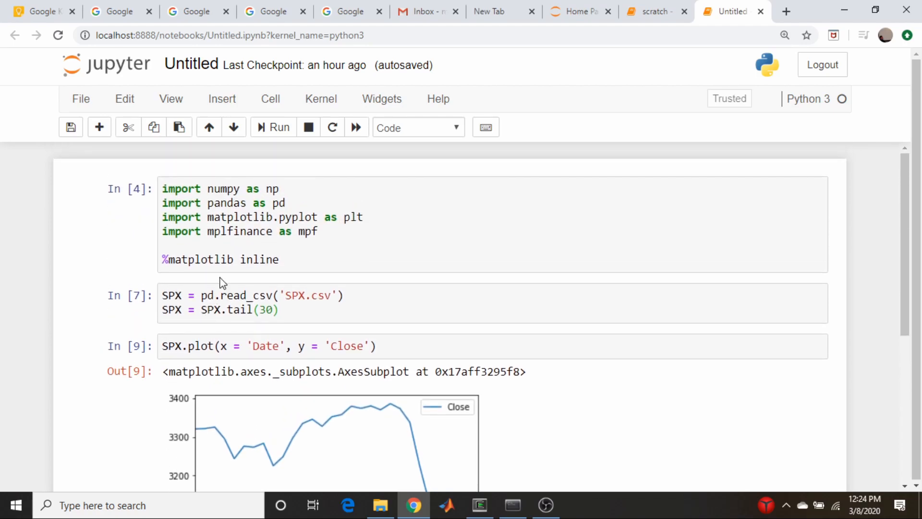
mouse_move(404, 323)
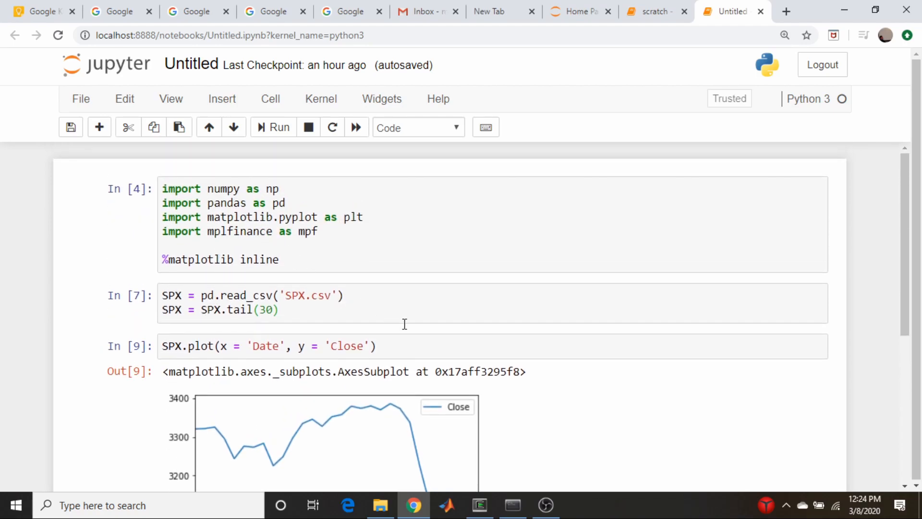
- Comment out the Close-versus-Date plot line
type("#")
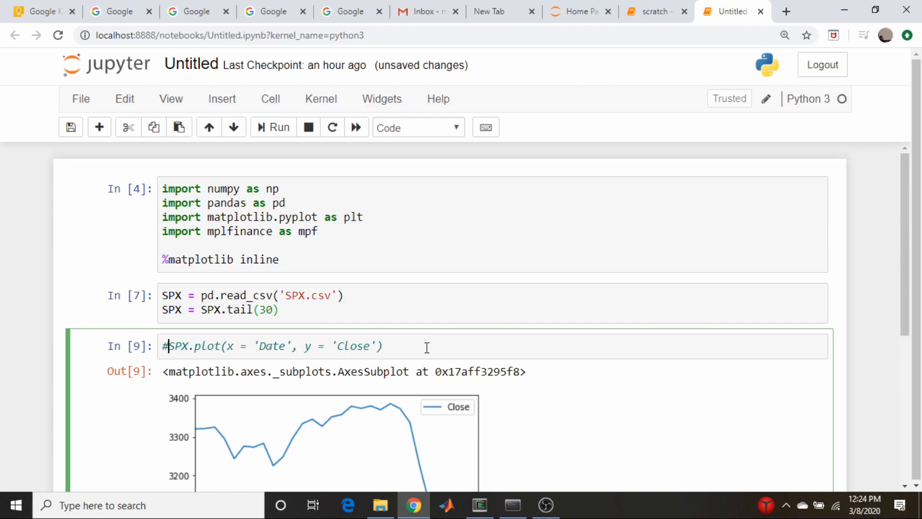
key("enter")
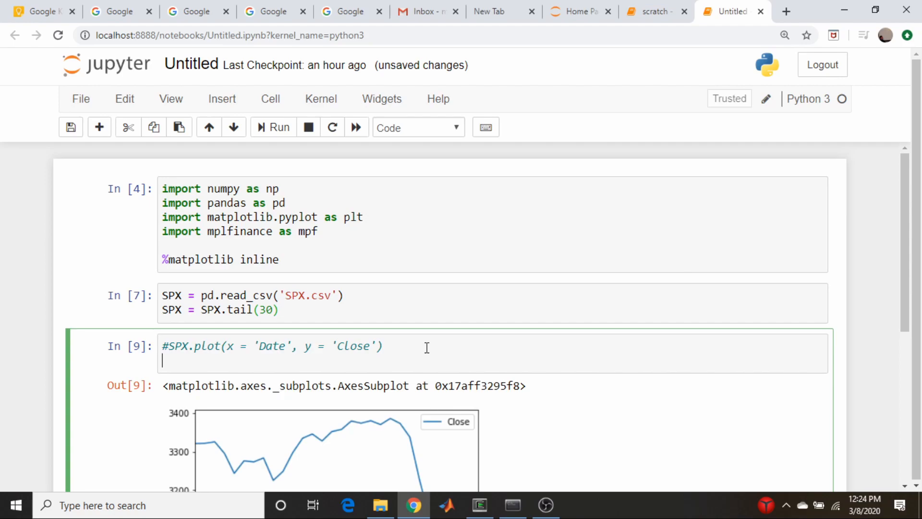
scroll("down", 3)
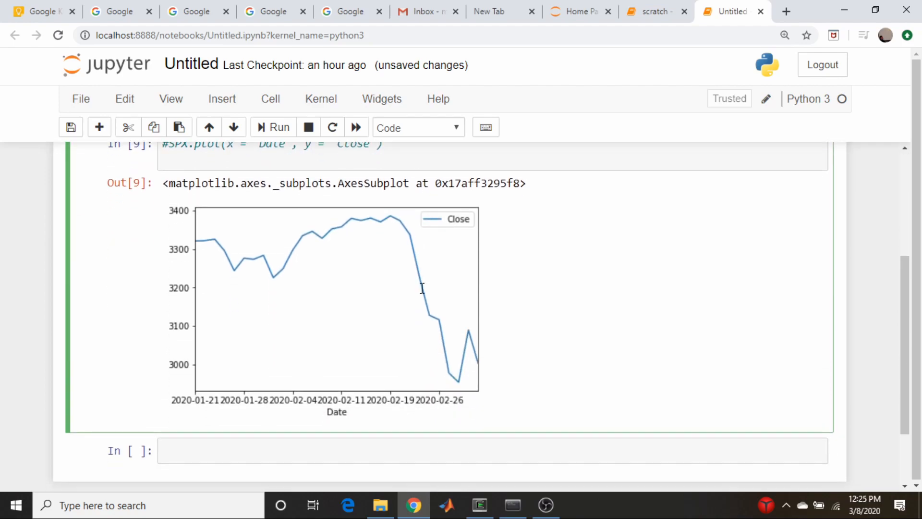
scroll("down", 3)
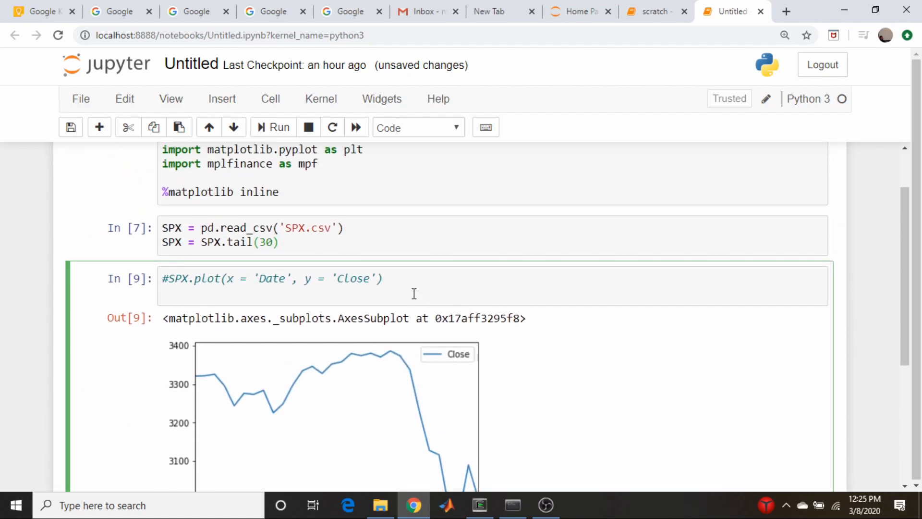
- Add a commented print(SPX) line to the tail(30) loading cell
left_click(347, 241)
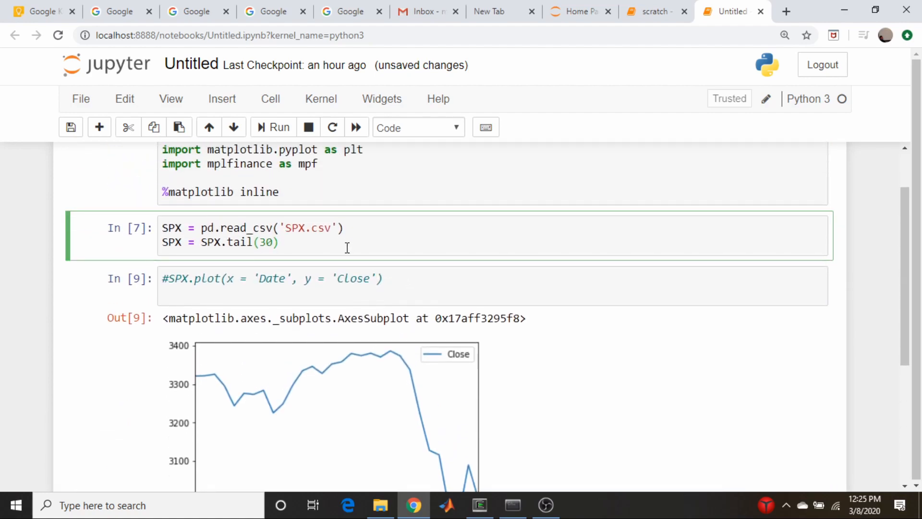
left_click(279, 241)
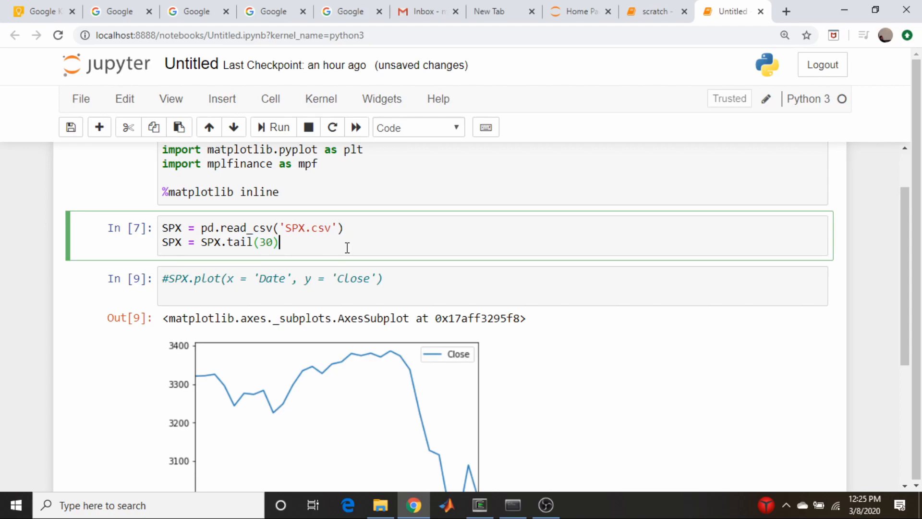
type("print()")
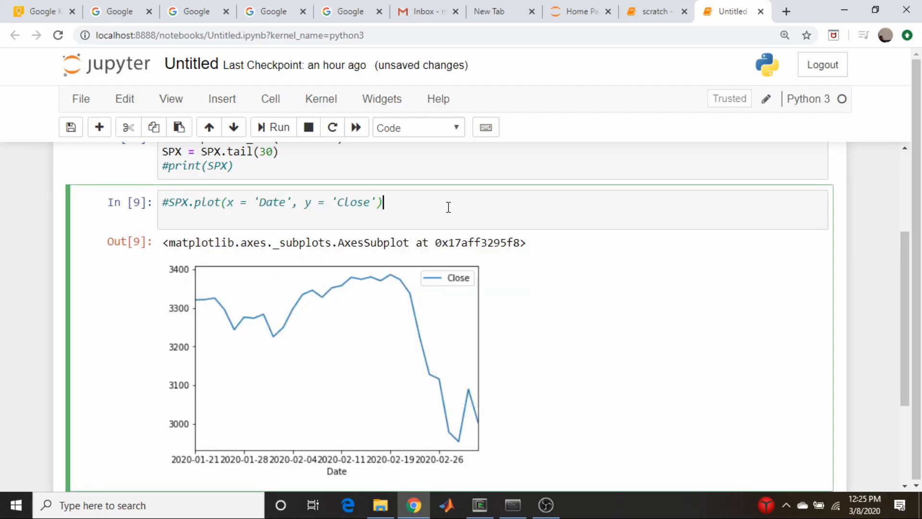
- Convert the first column to datetimes using format '%Y-%m-%d', fixing S to SPX
type("S.iloc[:,0] = pd.to_datetime( S.iloc[:, 0], format = '%Y-%m-%d')")
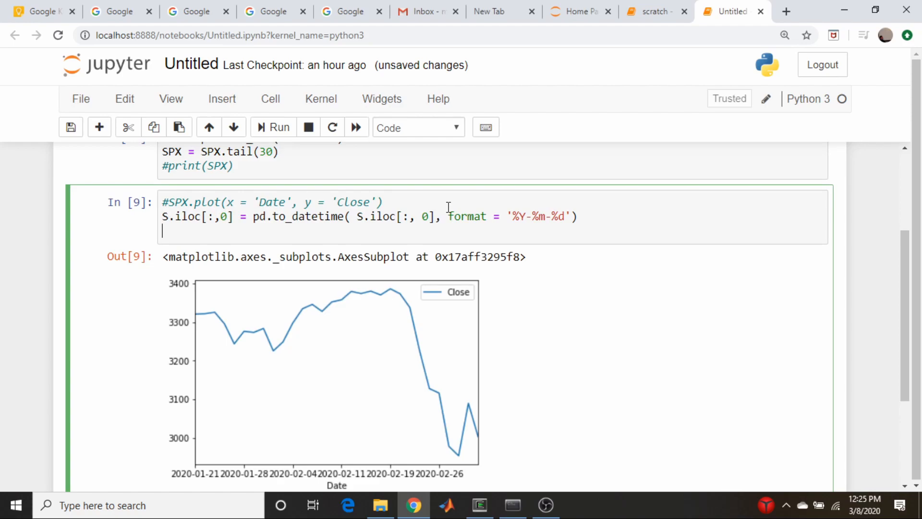
left_click(272, 127)
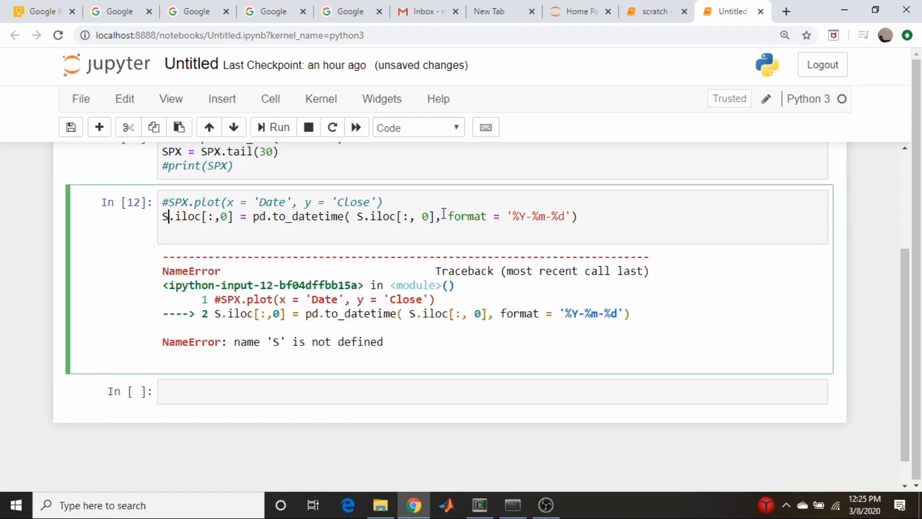
type("PX")
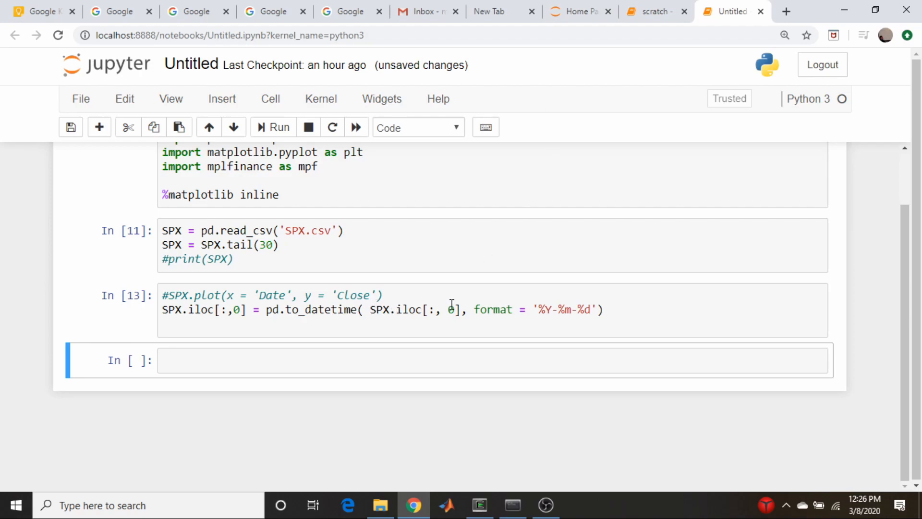
- Set a DatetimeIndex from SPX['Date'] and print the head, fixing the undefined S
type("SPX = SPX.set_index( pd.DatetimeIndex(S['Date']))")
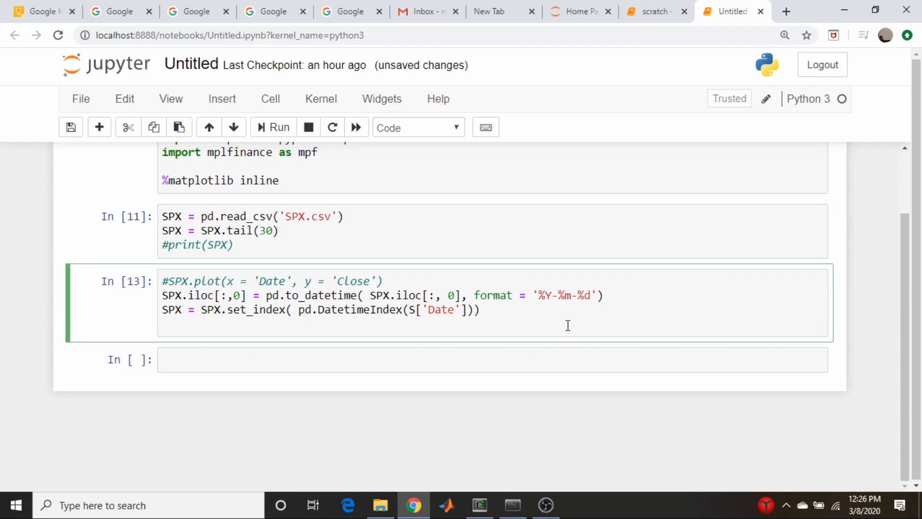
type("print(SPX.head(")
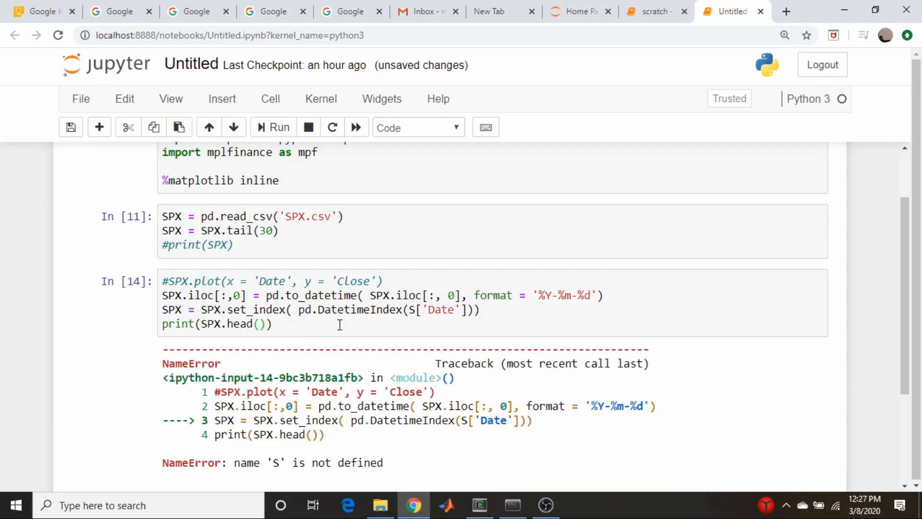
left_click(414, 310)
type("PX")
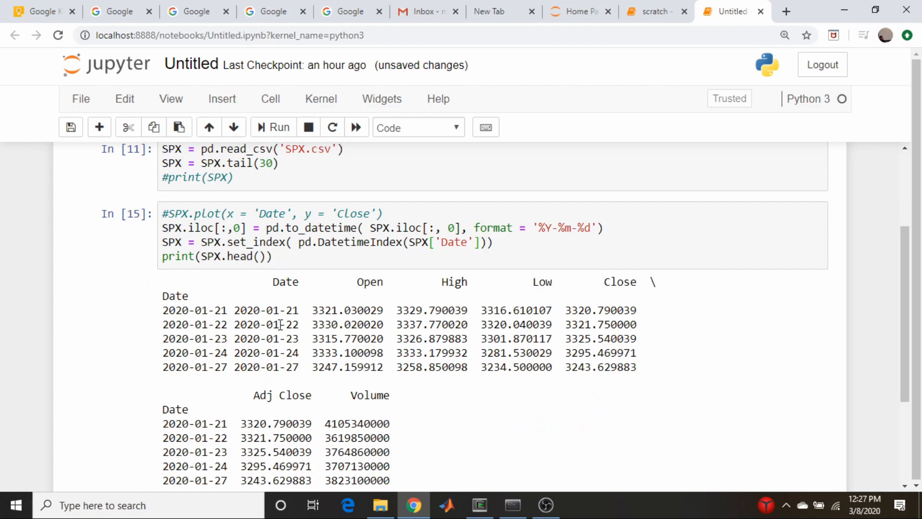
scroll("down", 3)
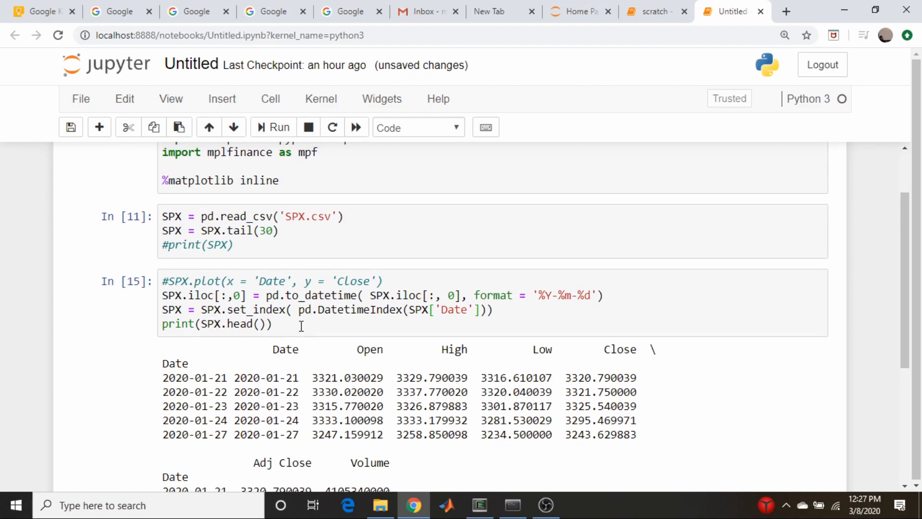
left_click(272, 323)
type("#")
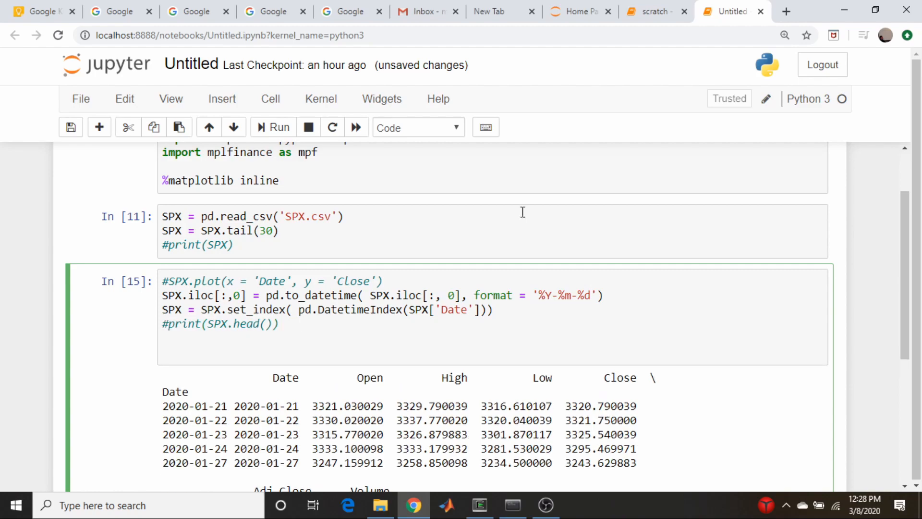
- Draw the OHLC price chart with mpf.plot(SPX), correcting the mpg typo to mpf
type("mpg.plot")
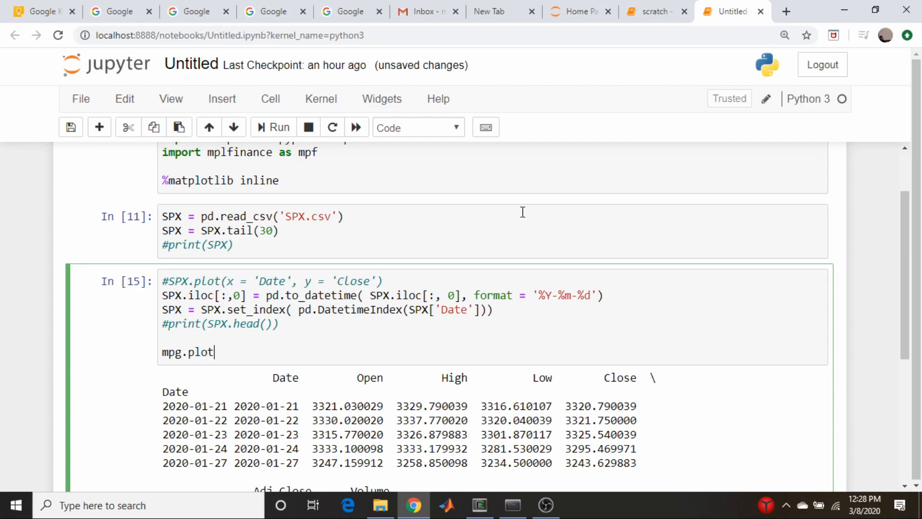
type("(SPX)")
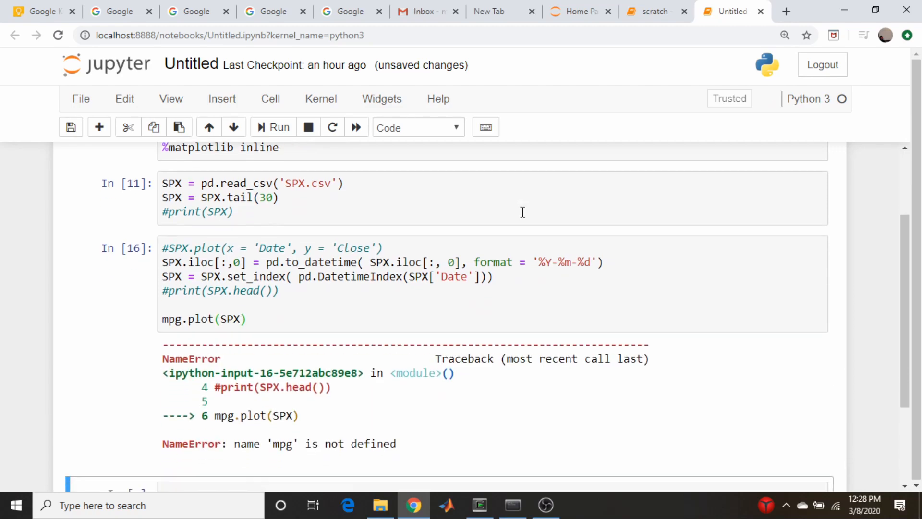
scroll("down", 3)
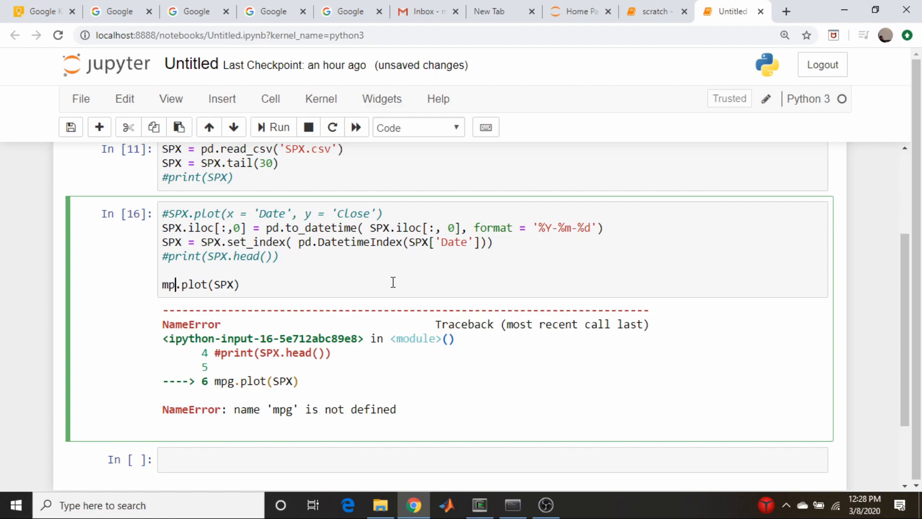
left_click(280, 128)
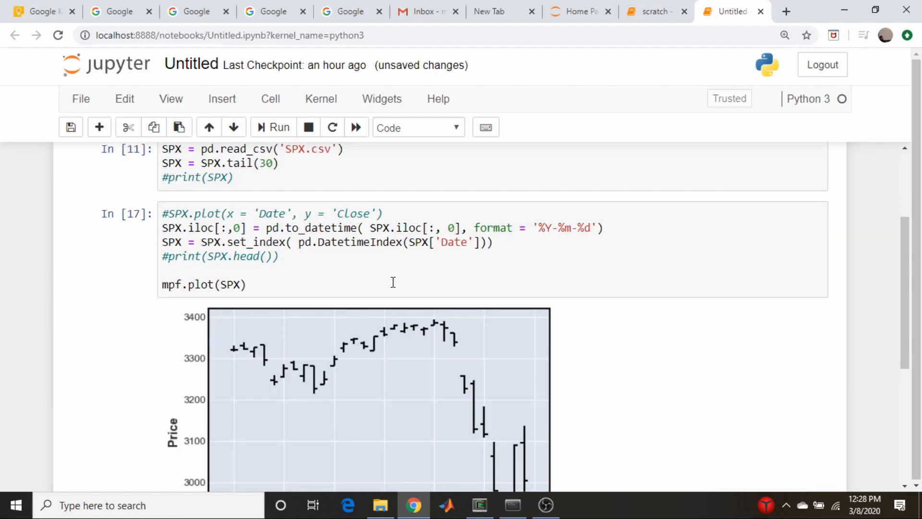
scroll("down", 3)
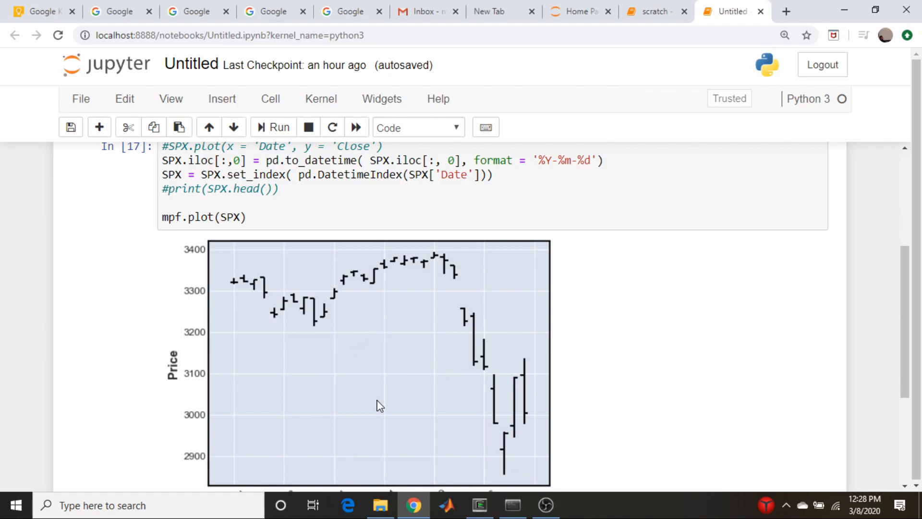
mouse_move(481, 419)
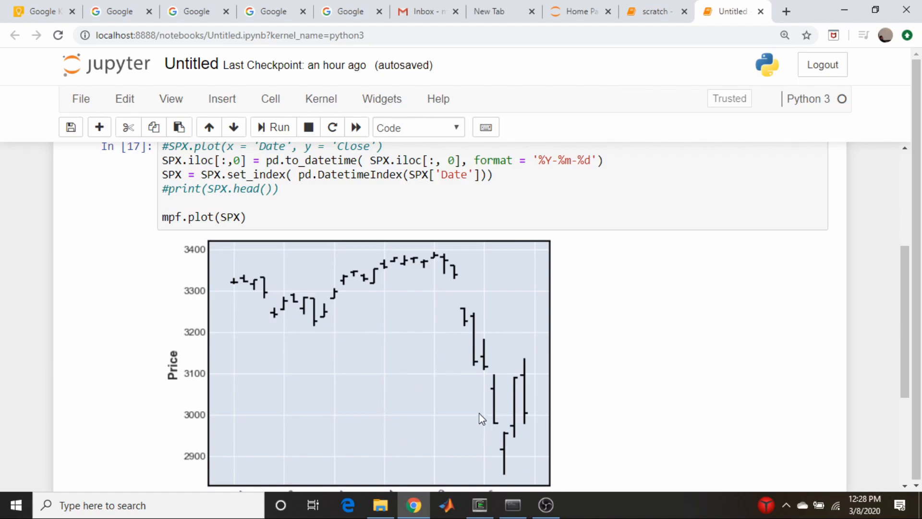
mouse_move(497, 431)
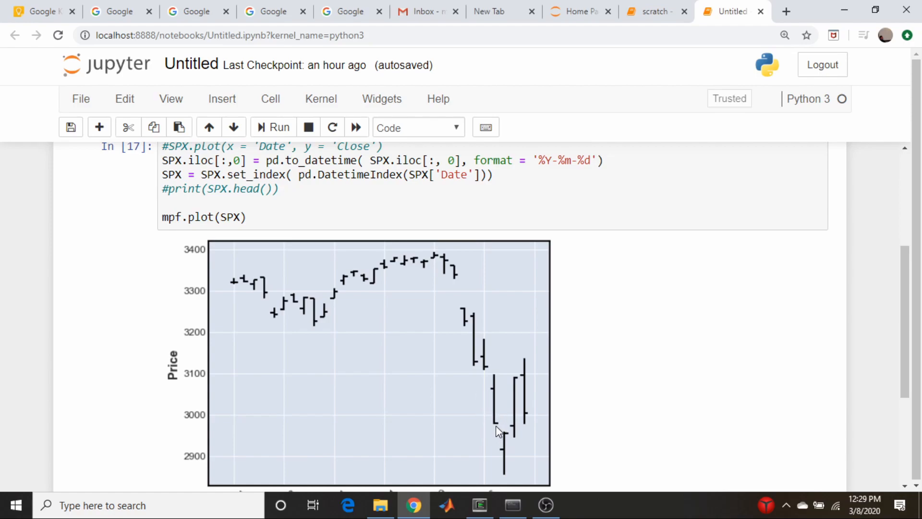
mouse_move(417, 340)
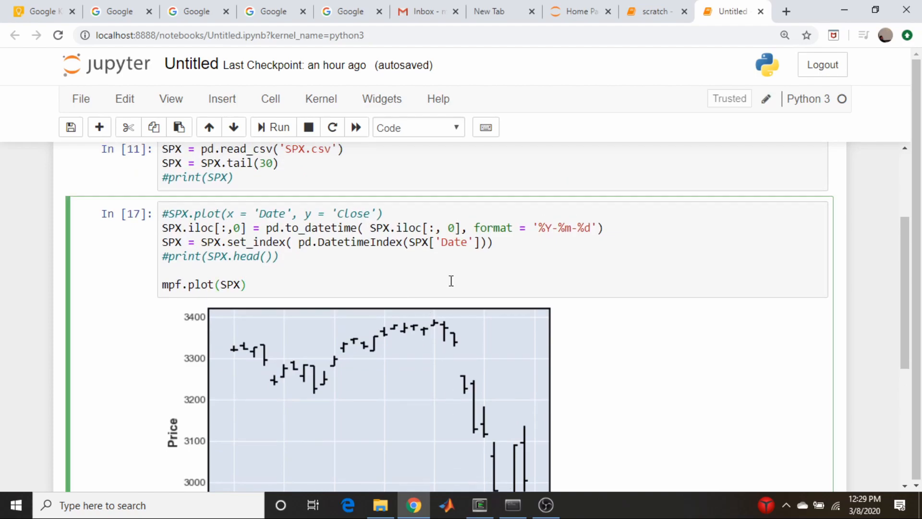
- Pass type = 'candle' to mpf.plot and correct the argument value
type(", t")
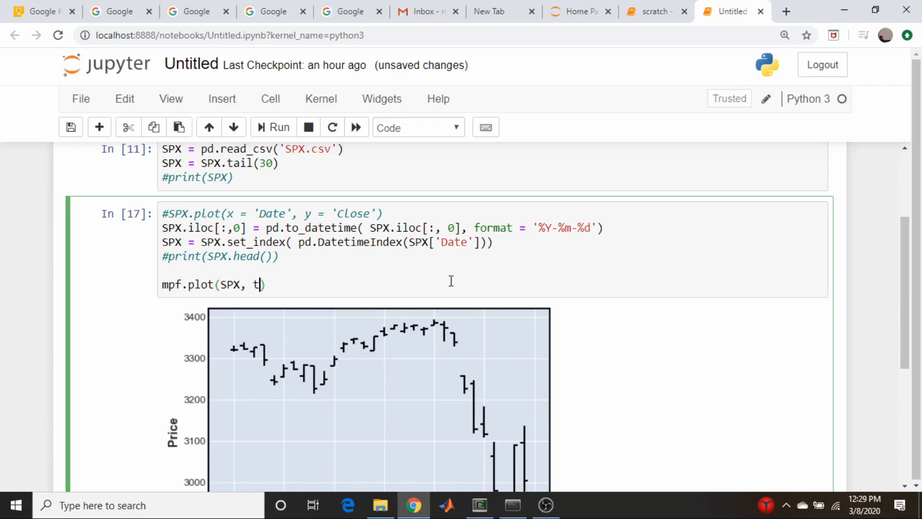
type("ype = 'Candle")
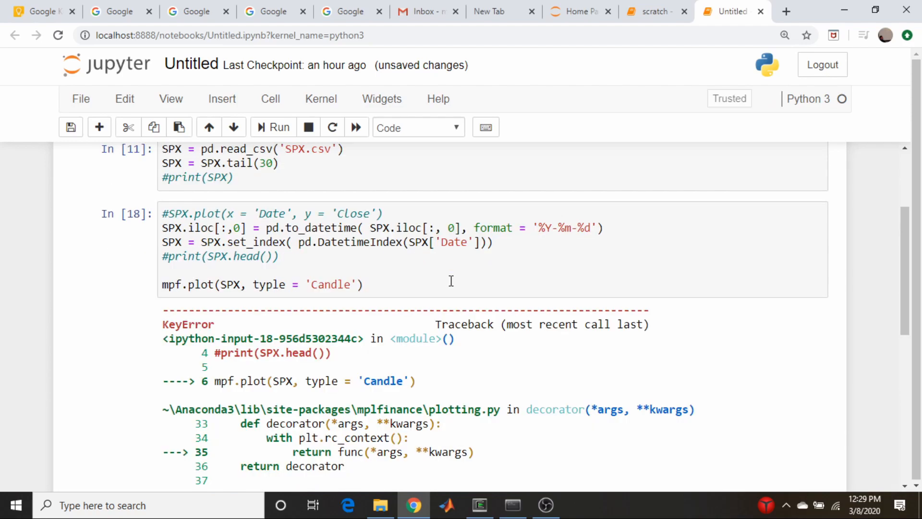
scroll("down", 3)
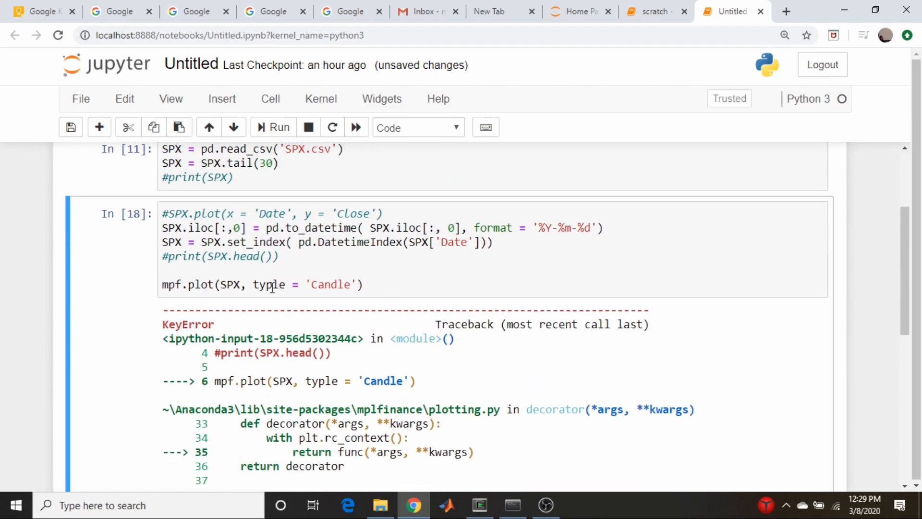
double_click(268, 284)
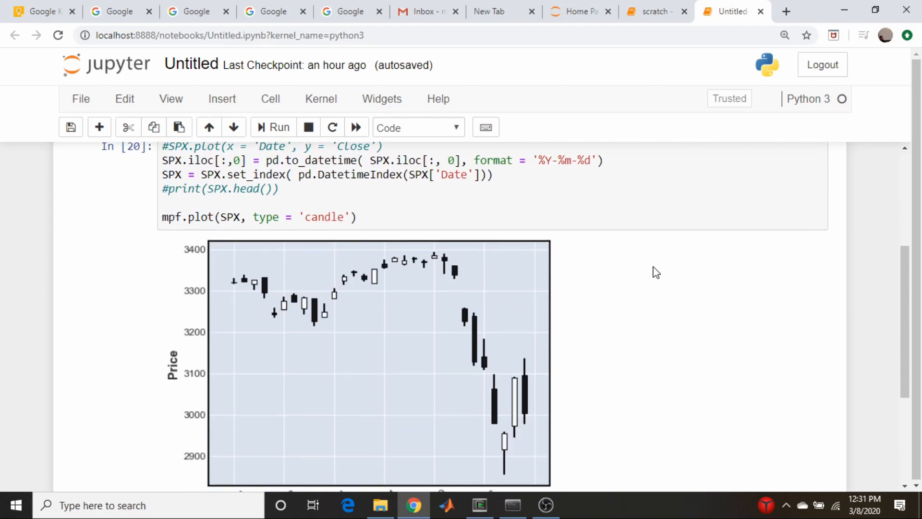
mouse_move(508, 305)
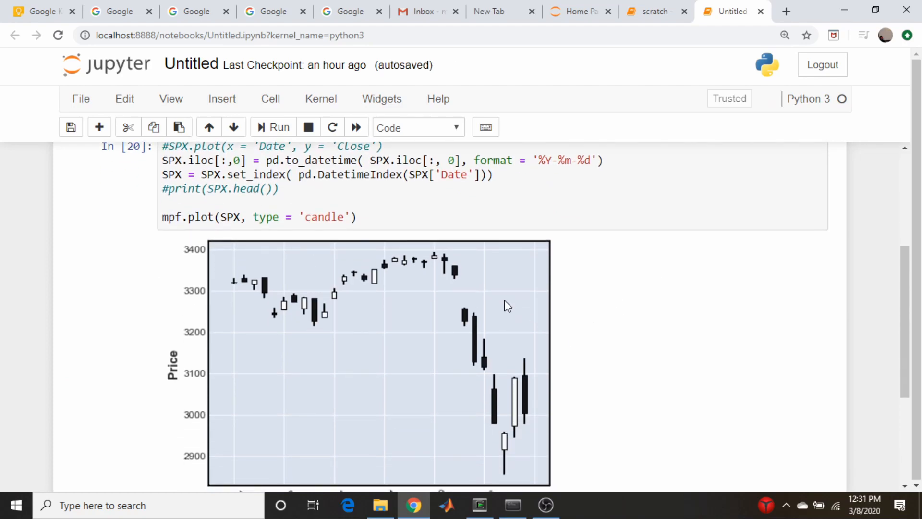
- Add a 10-day moving average to the chart with mav=10
left_click(472, 217)
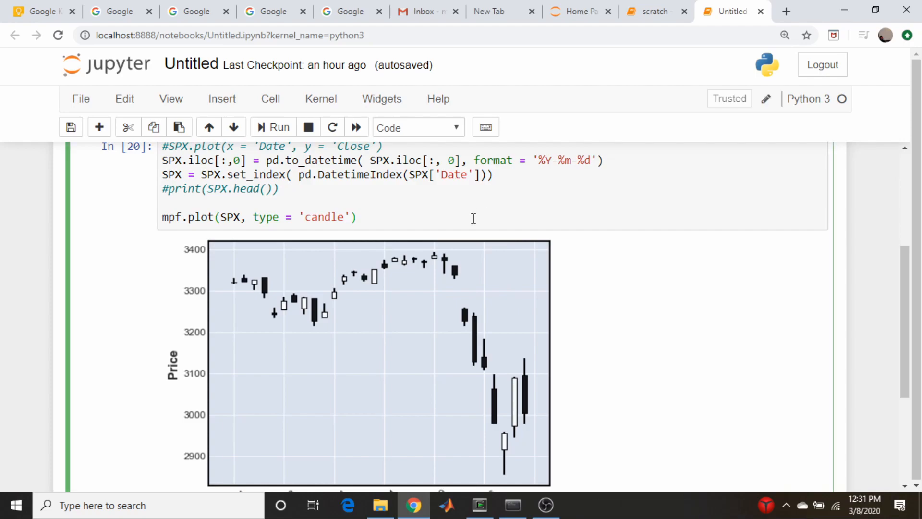
left_click(351, 217)
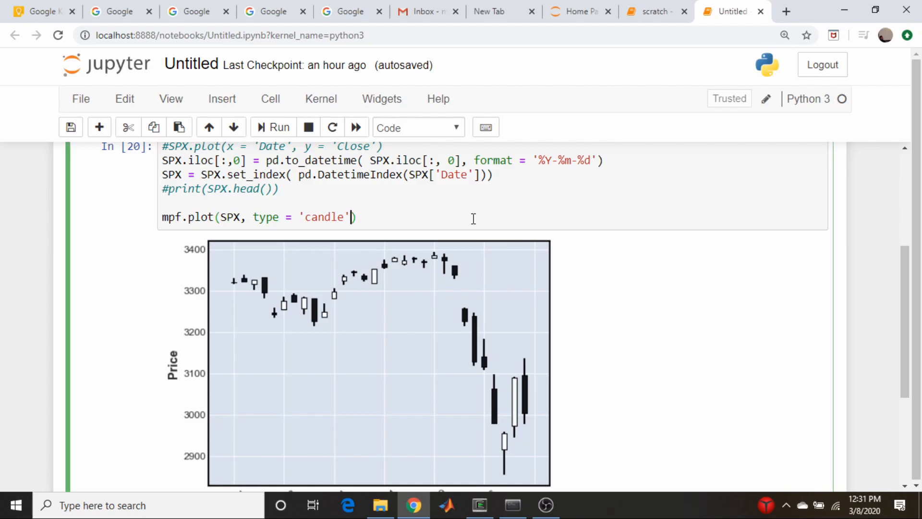
type("m")
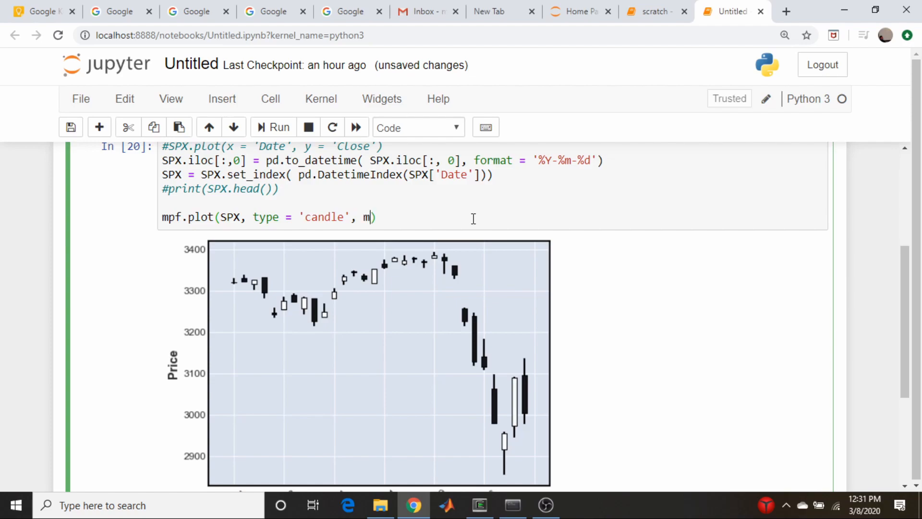
type("av=10")
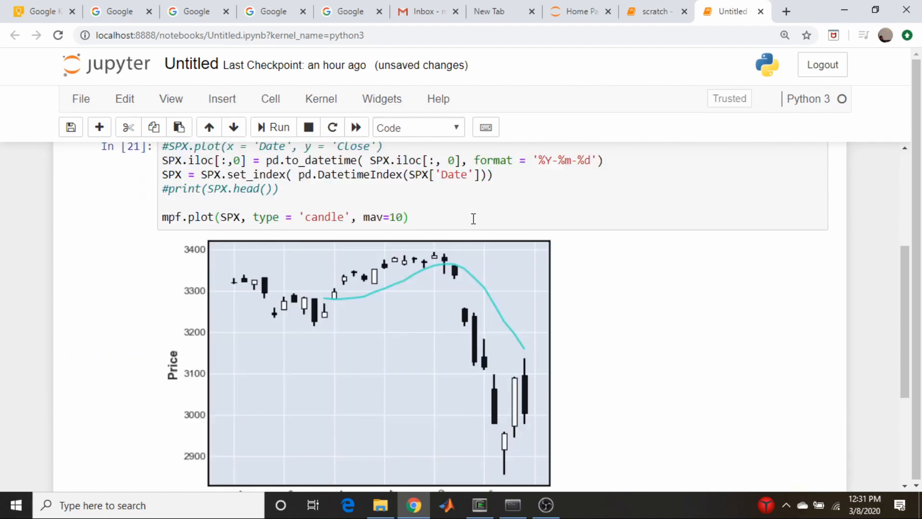
mouse_move(397, 318)
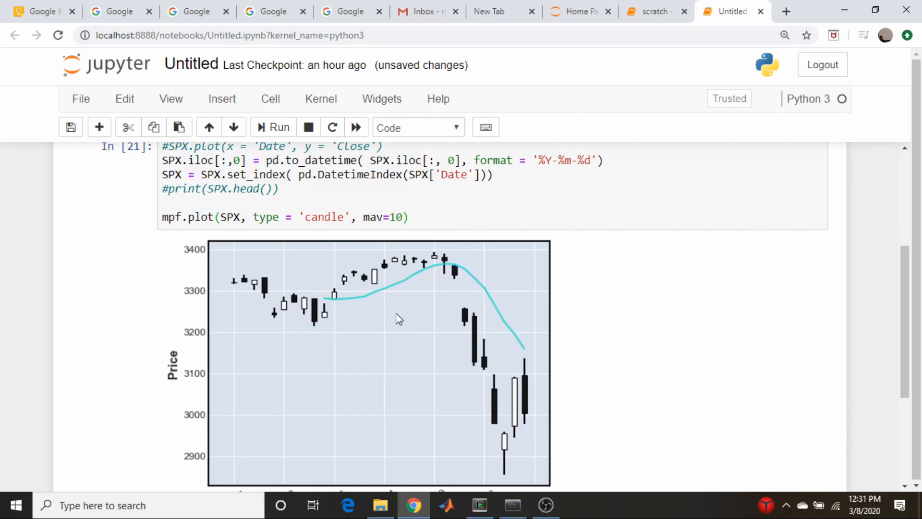
- Change the moving averages to mav=(5, 10) and scroll down to the empty cell
left_click(437, 217)
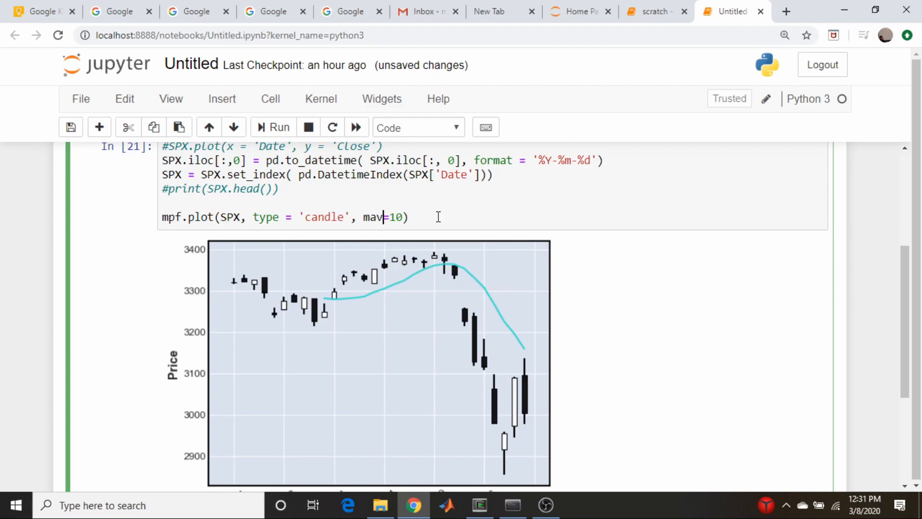
type("(5,")
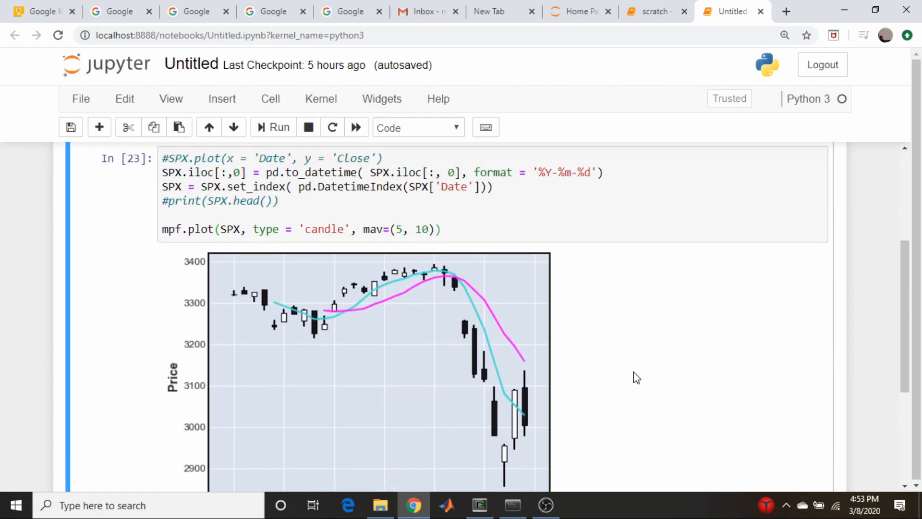
mouse_move(632, 375)
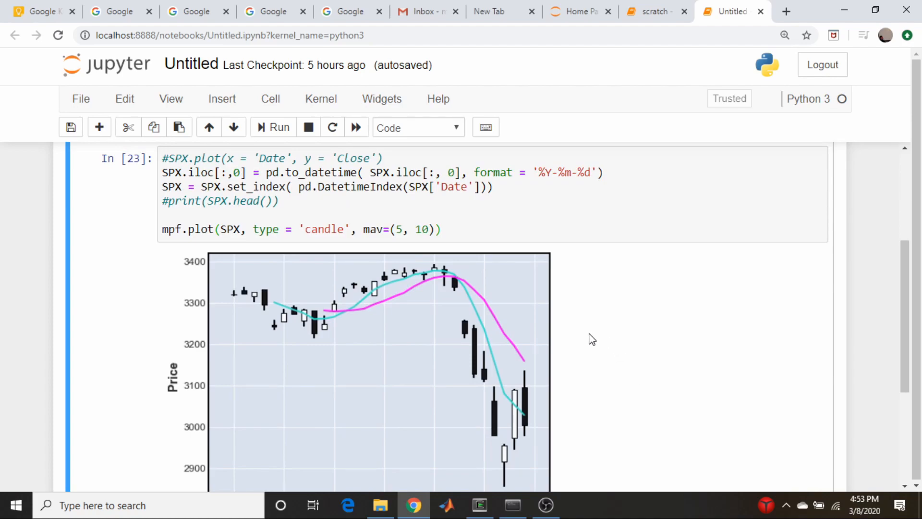
mouse_move(549, 334)
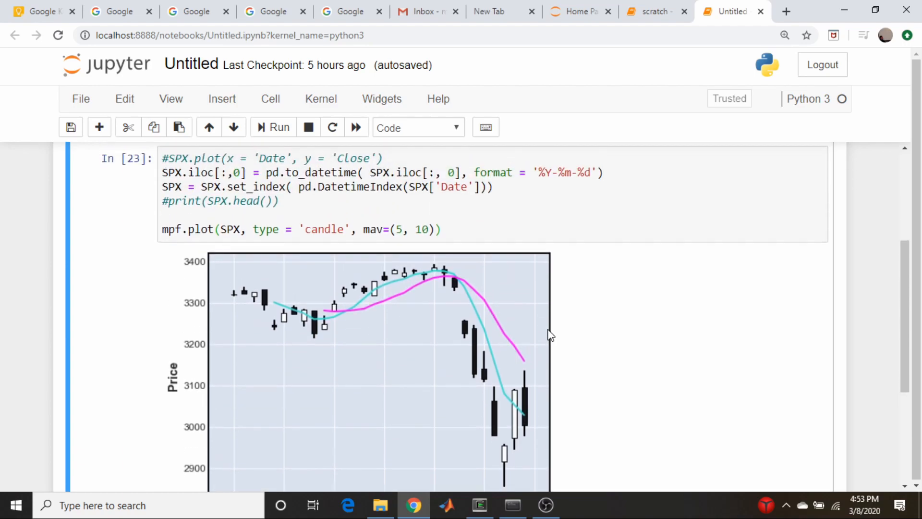
mouse_move(468, 335)
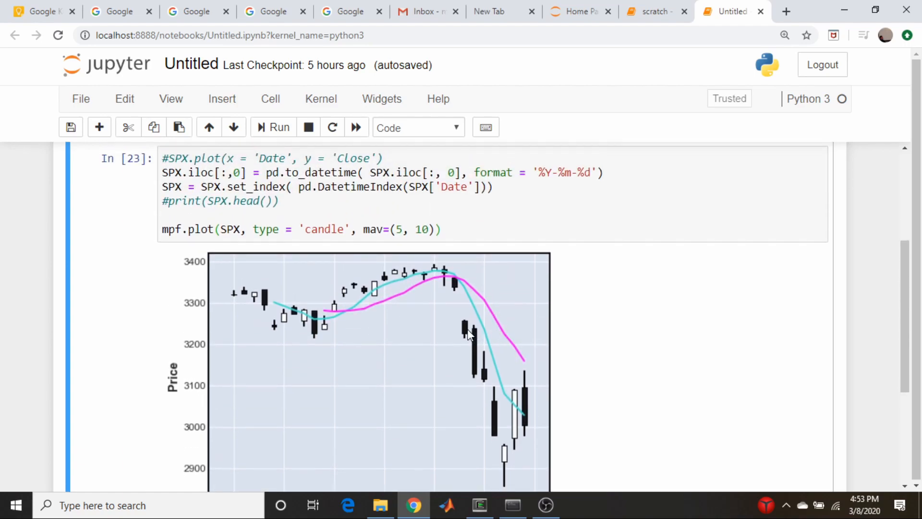
mouse_move(350, 317)
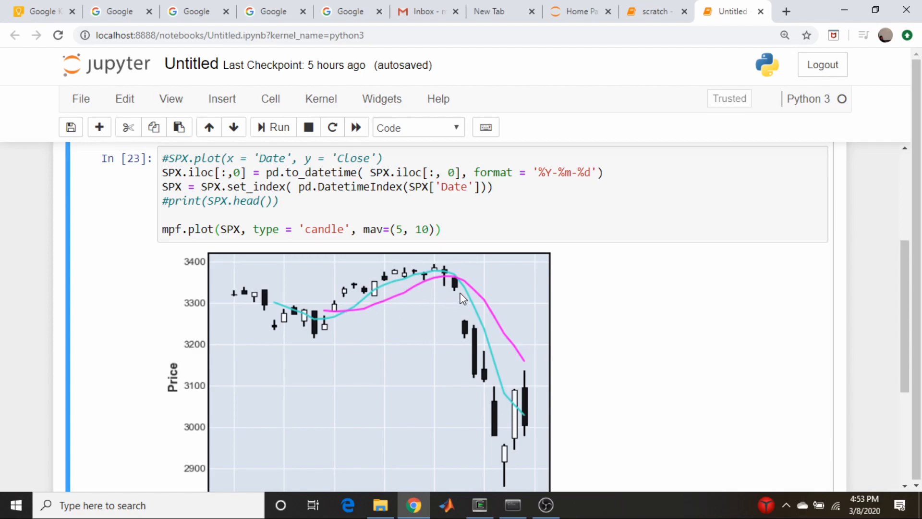
scroll("down", 3)
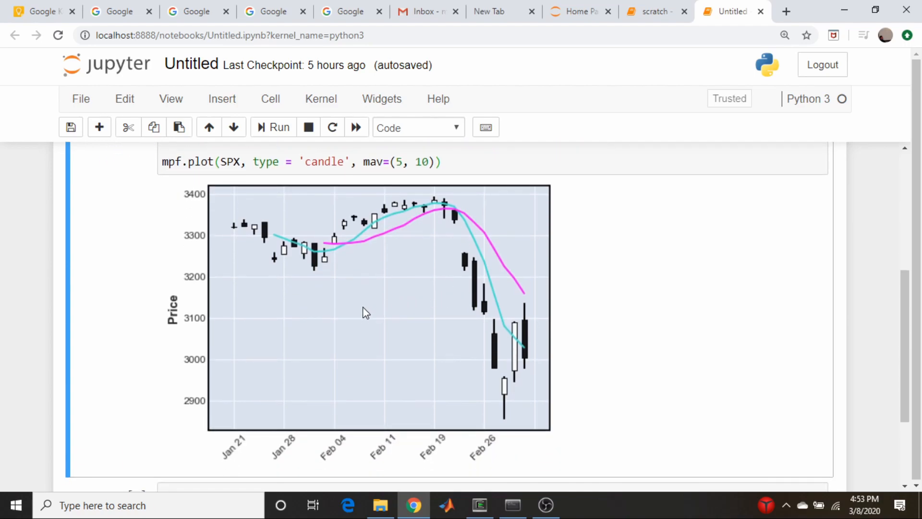
mouse_move(421, 285)
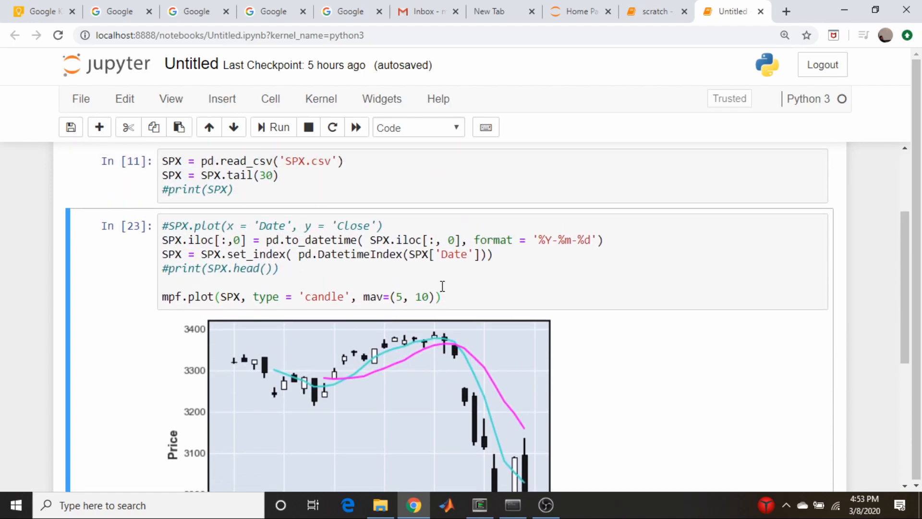
scroll("down", 3)
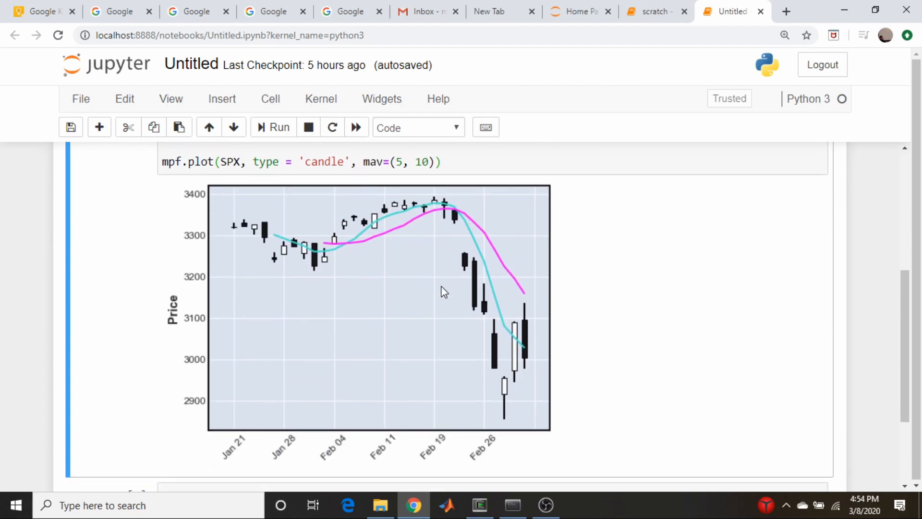
scroll("down", 3)
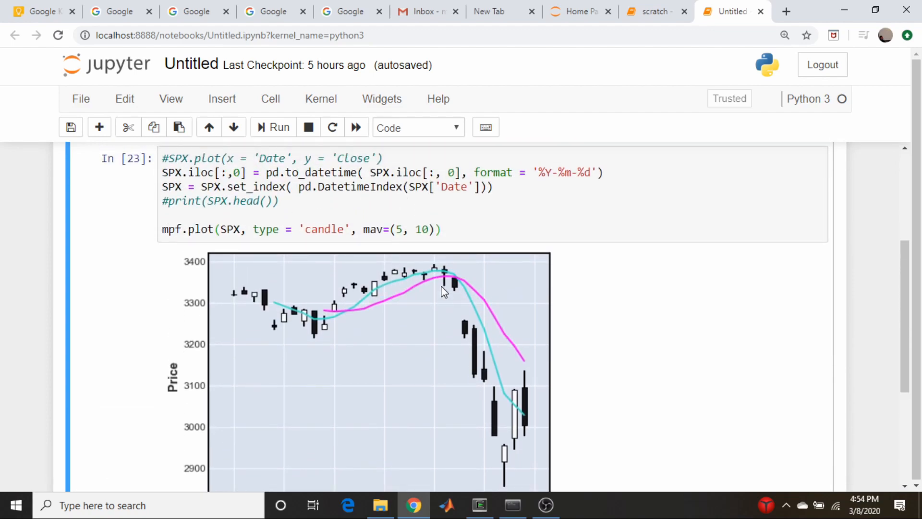
scroll("down", 3)
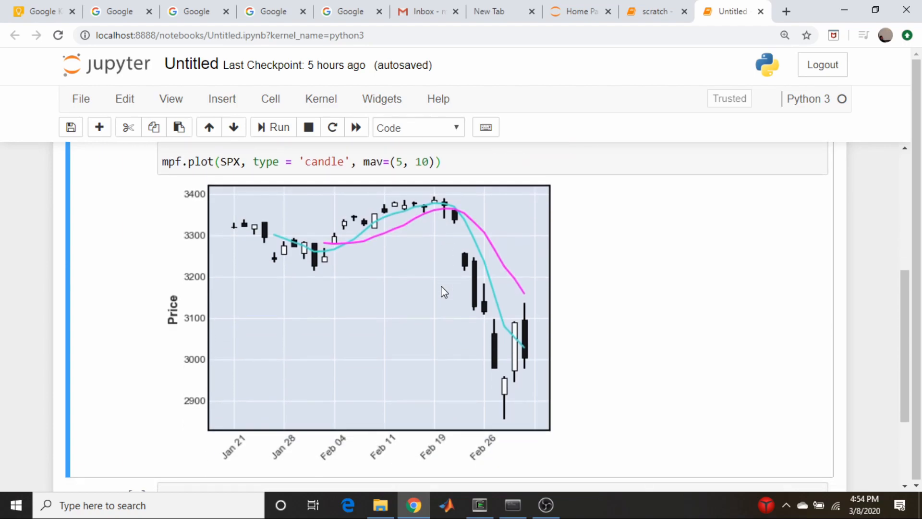
scroll("down", 3)
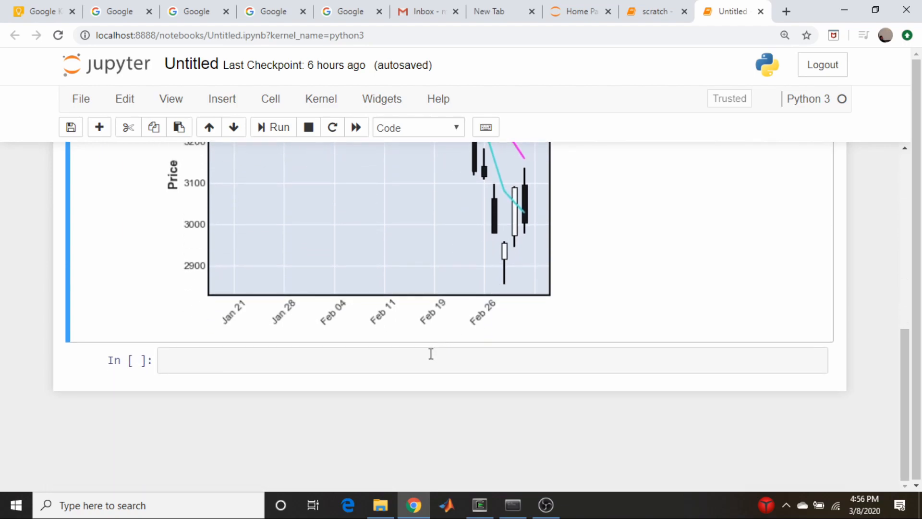
- Write SPX['MA5'] = SPX['Close'].rolling(5).mean() plus a matching 10-day rolling-mean line and run it
type("S")
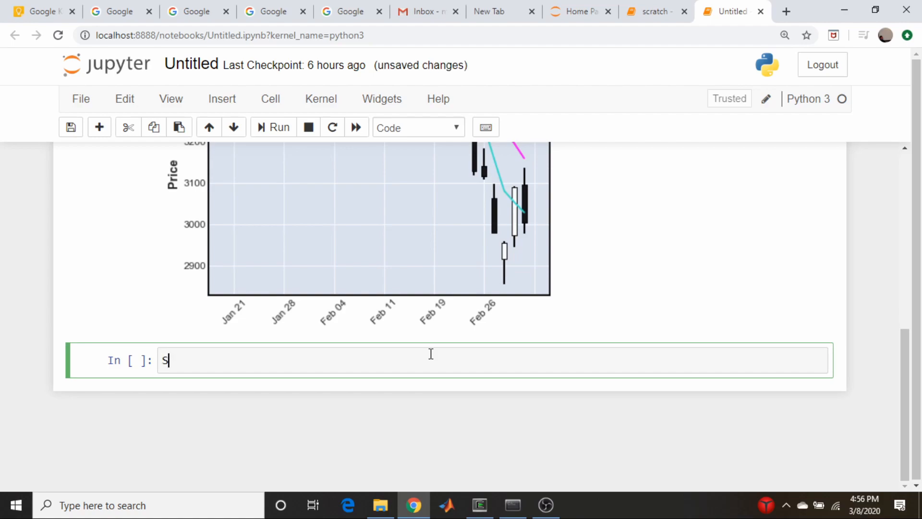
type("PX['']")
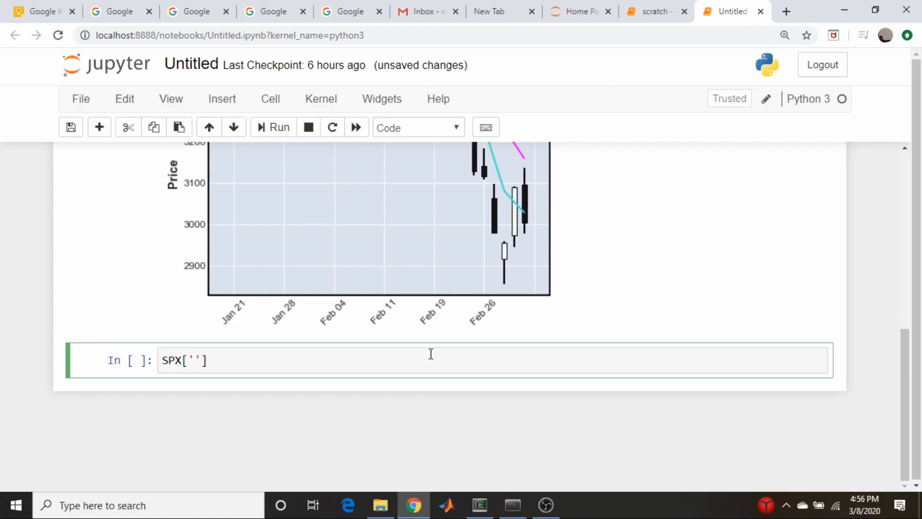
type("M")
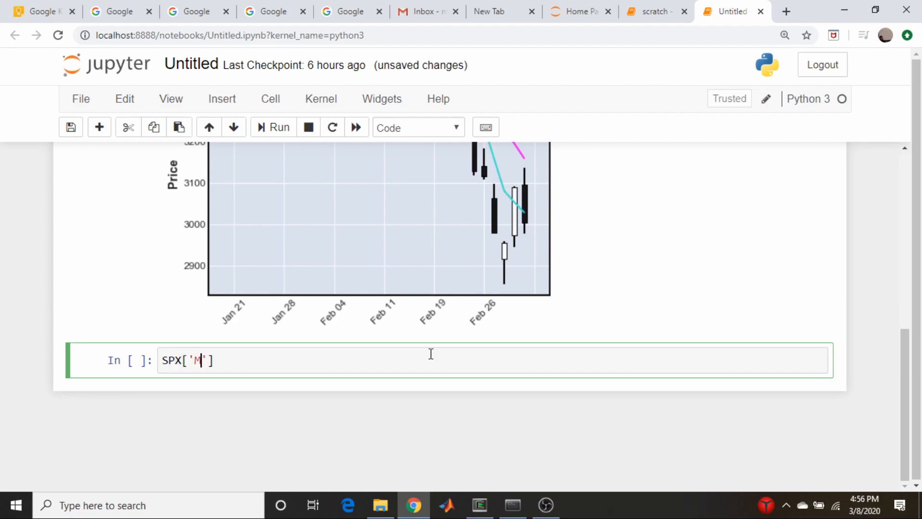
type("A5")
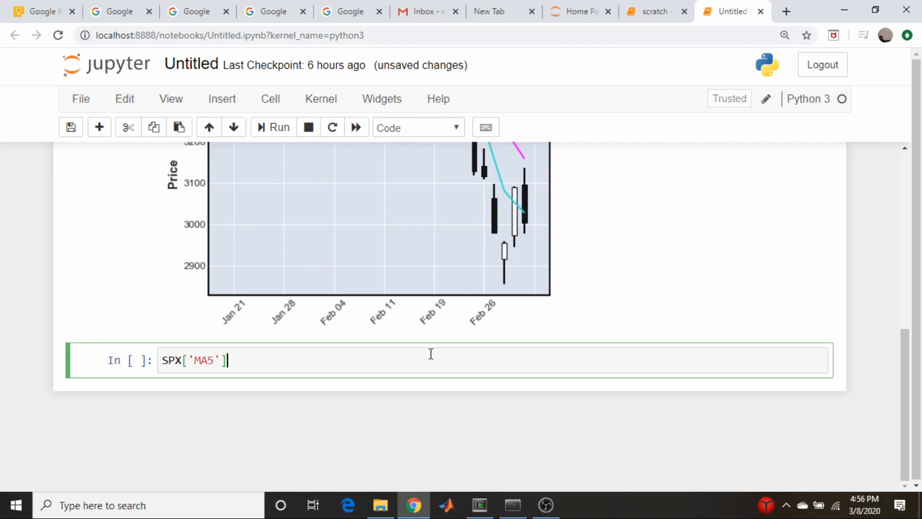
type("= SPX")
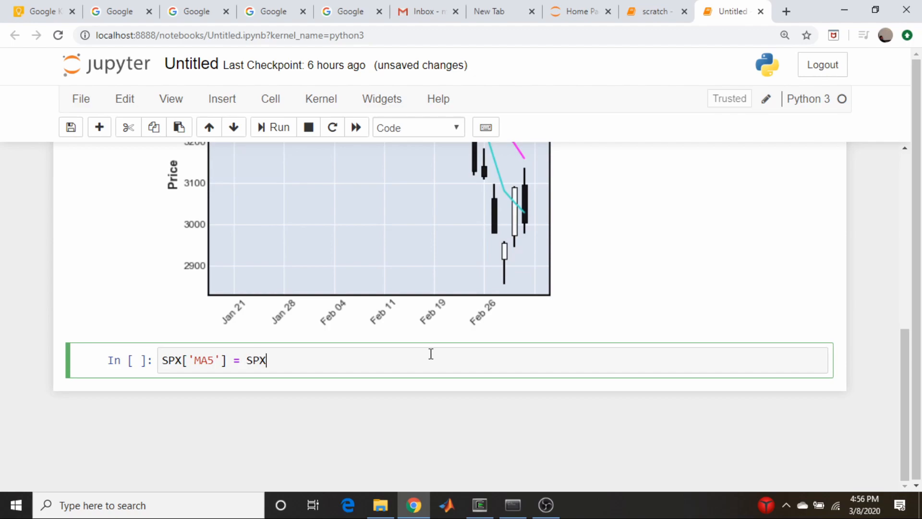
type("['Close']")
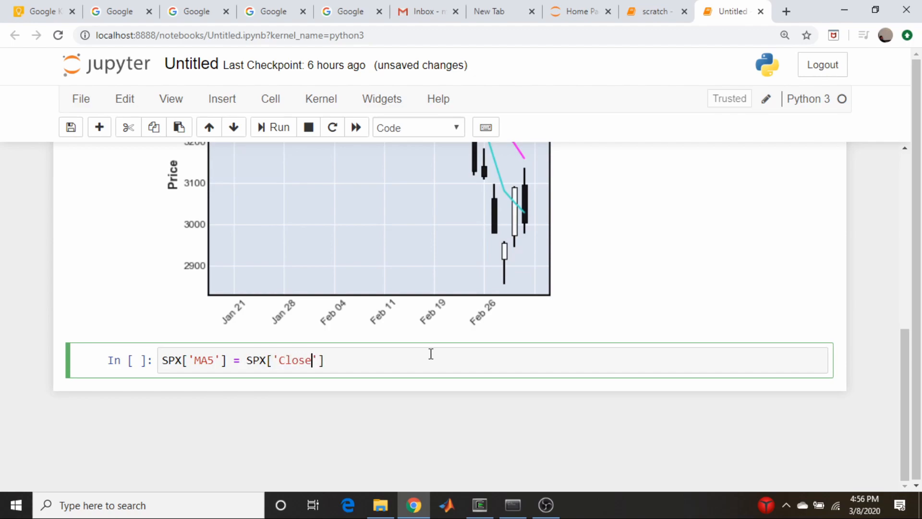
type(".")
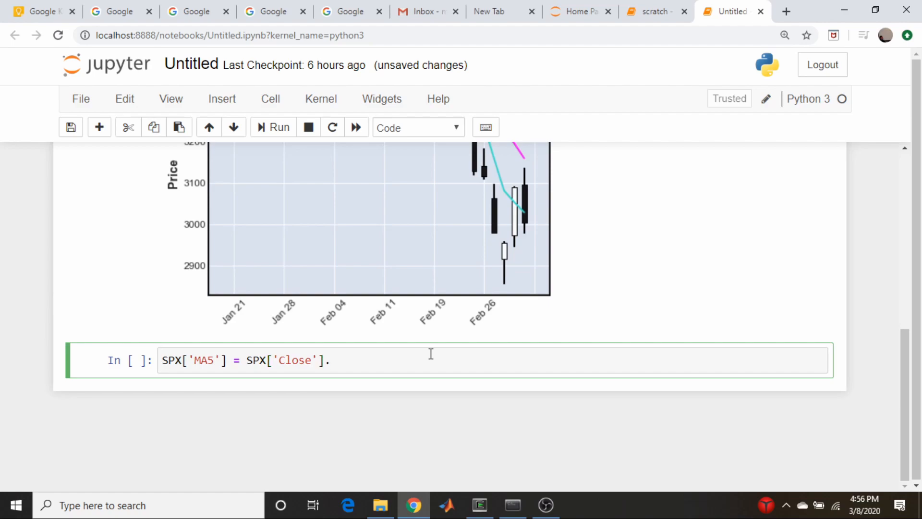
type("rolling(")
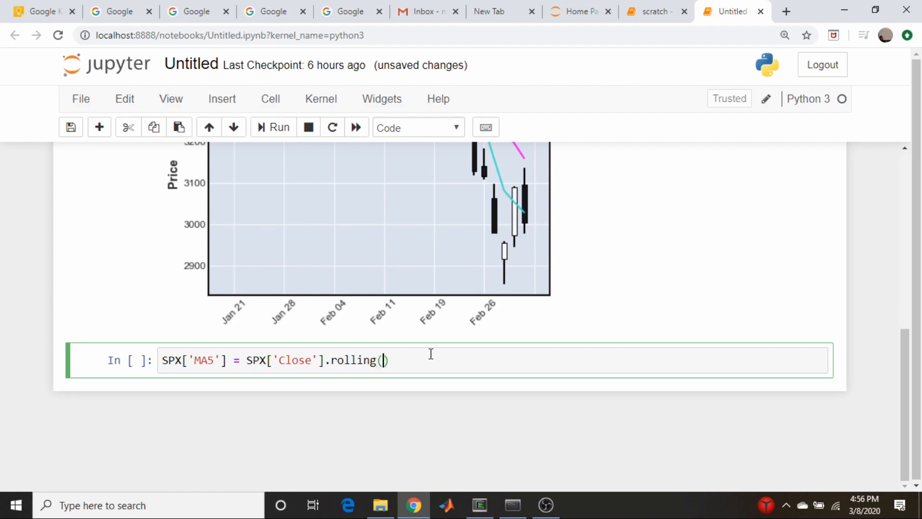
type("5")
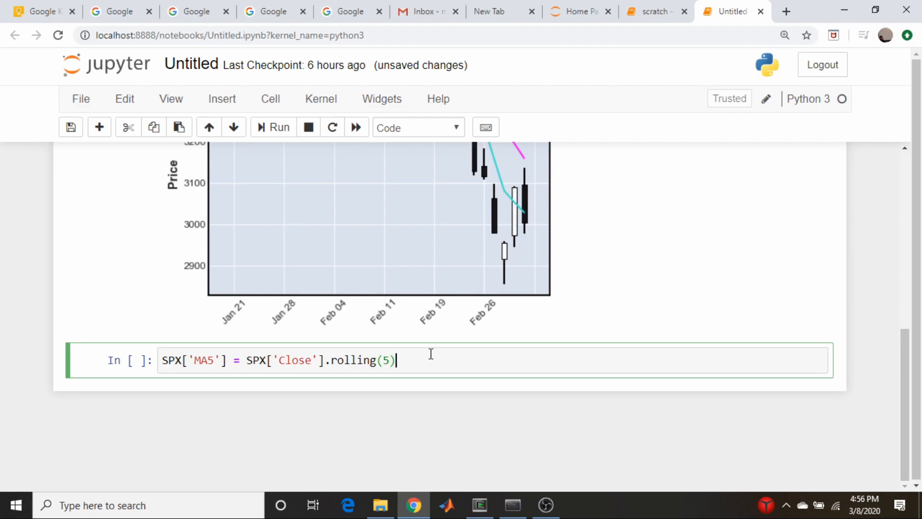
type(".")
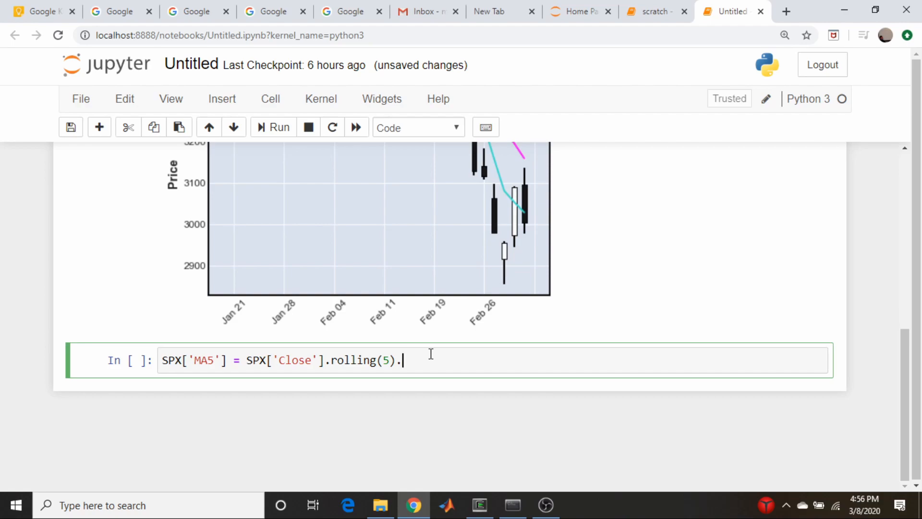
type("mean()")
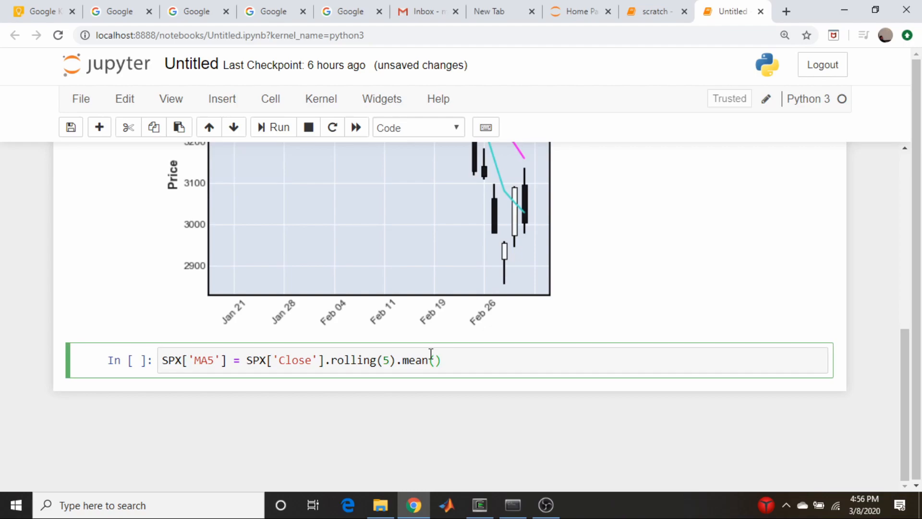
mouse_move(403, 359)
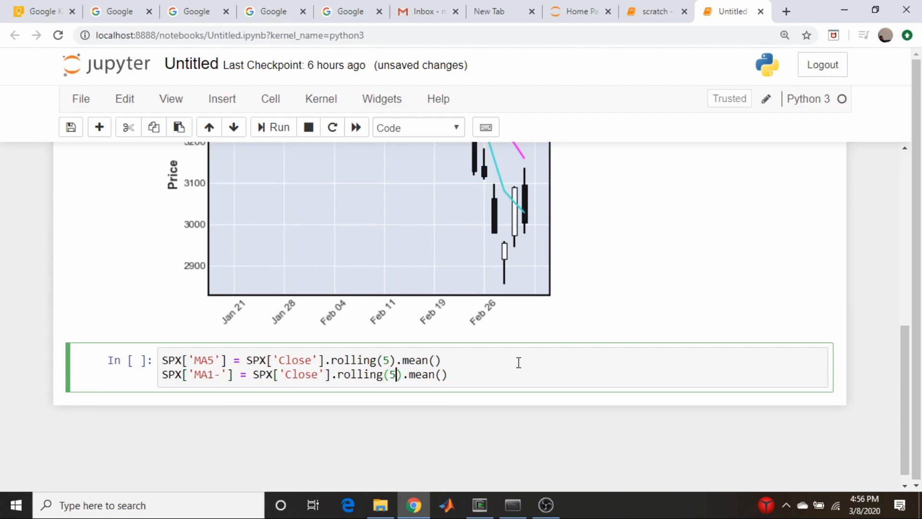
type("0")
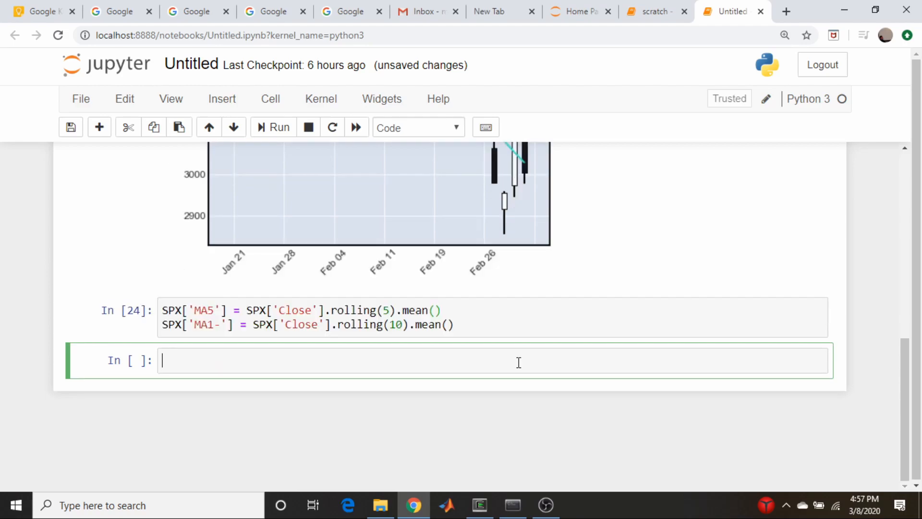
mouse_move(508, 306)
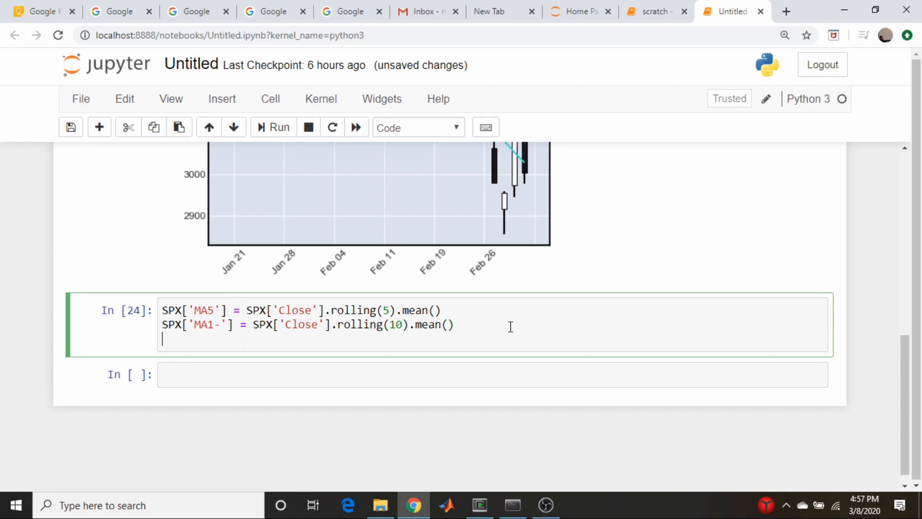
- Add print(SPX.head()) to the cell and view the output
type("print(SPX.")
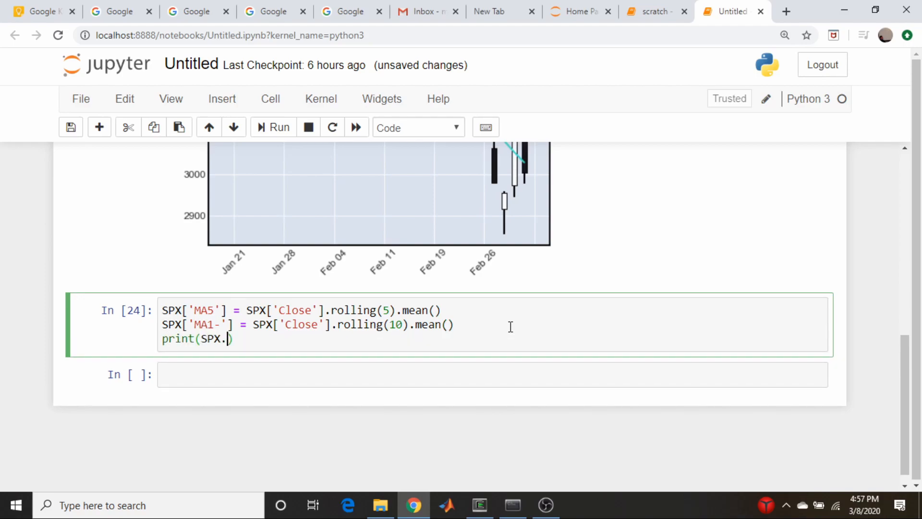
type("head()")
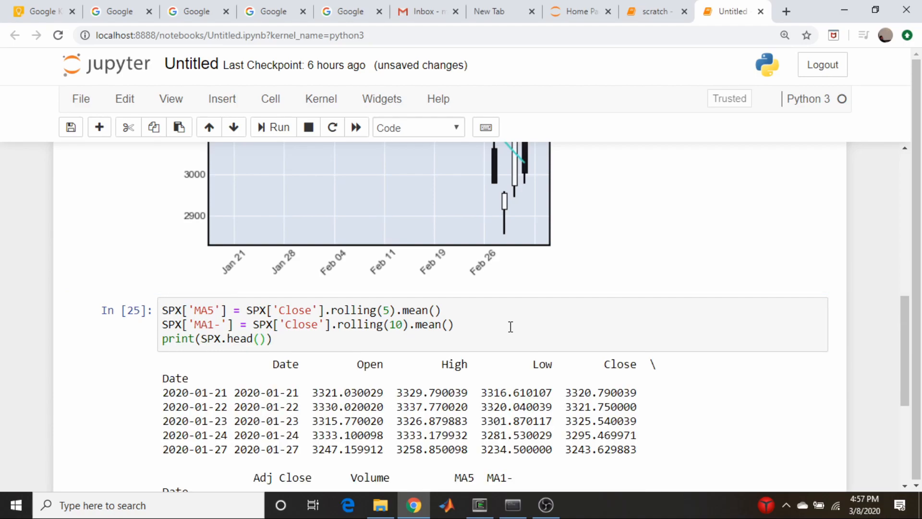
scroll("down", 3)
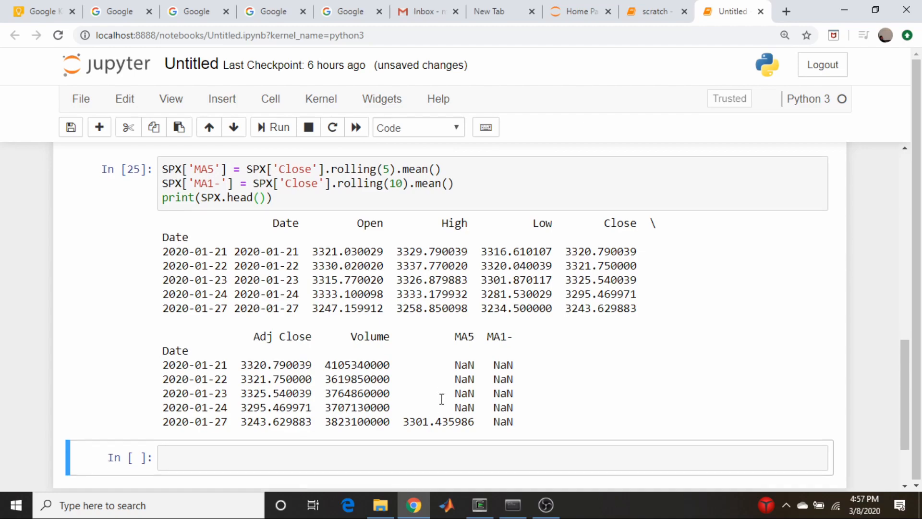
scroll("down", 3)
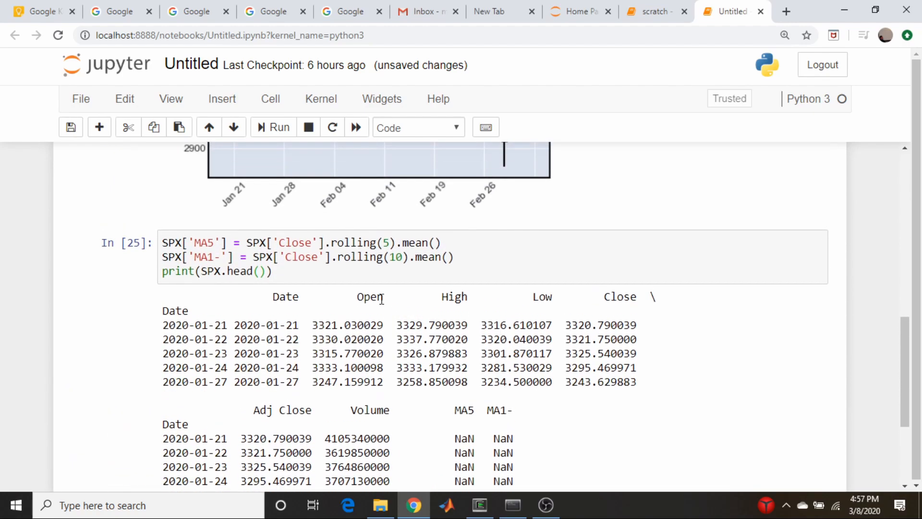
- Change the printout to head(10) and review the ten rows with the MA columns
left_click(348, 297)
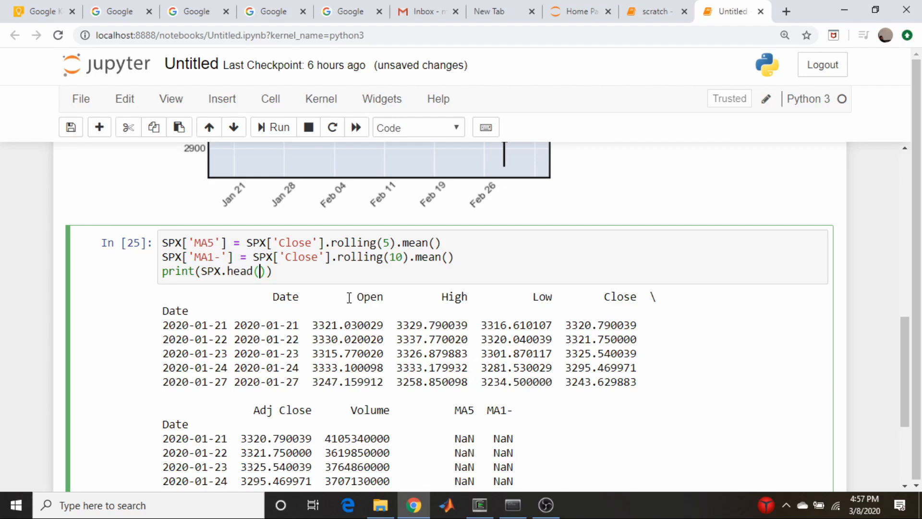
scroll("down", 3)
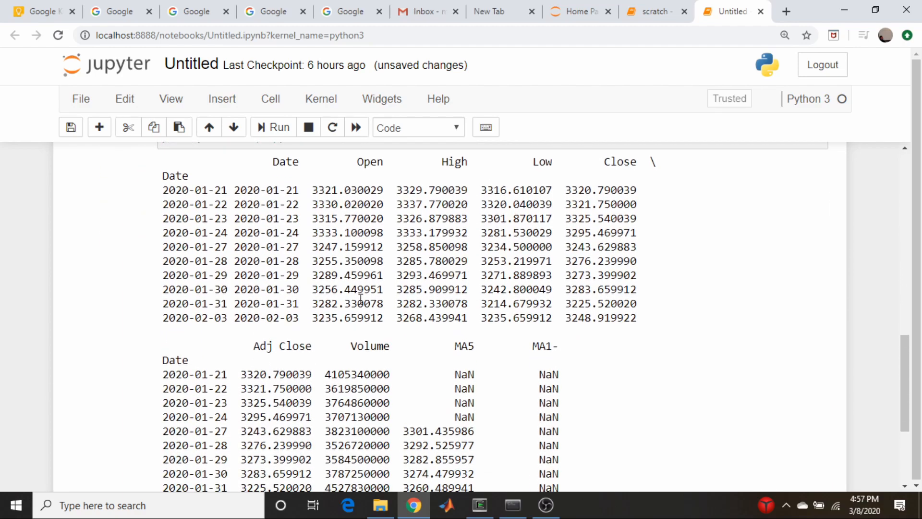
scroll("down", 3)
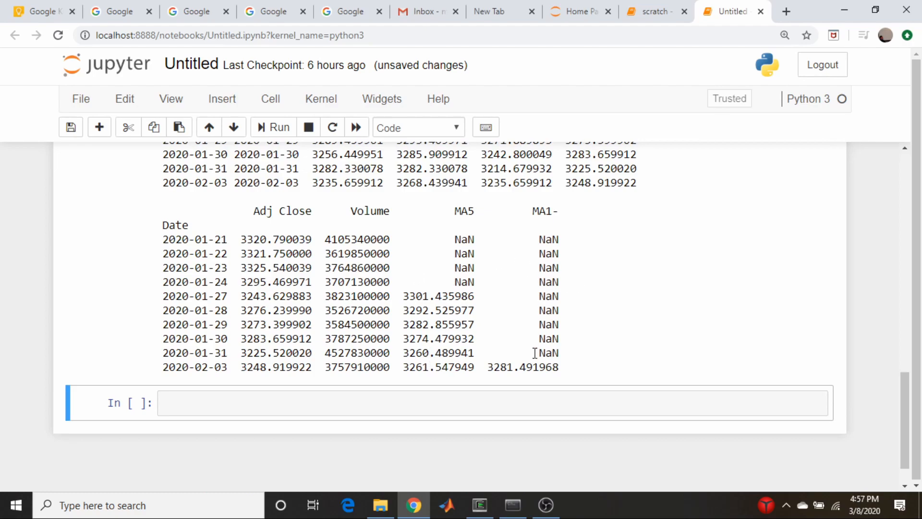
mouse_move(535, 336)
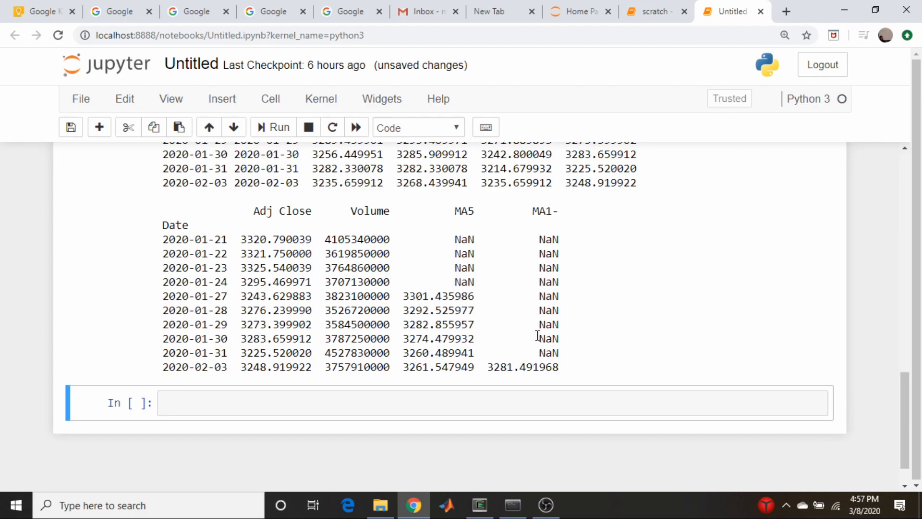
scroll("up", 3)
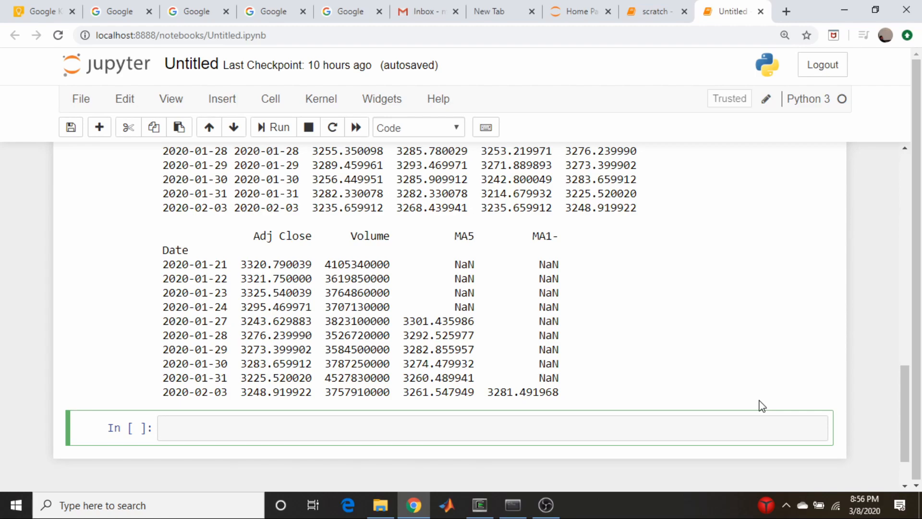
mouse_move(705, 162)
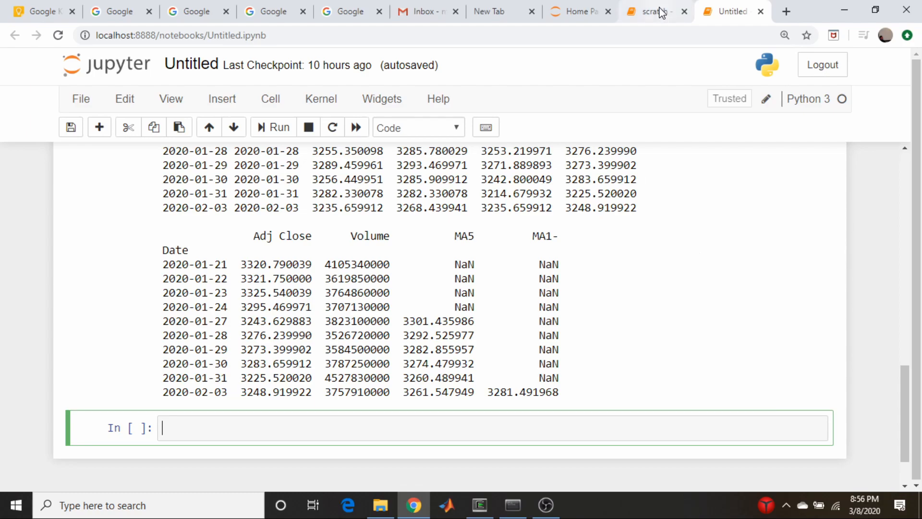
left_click(654, 11)
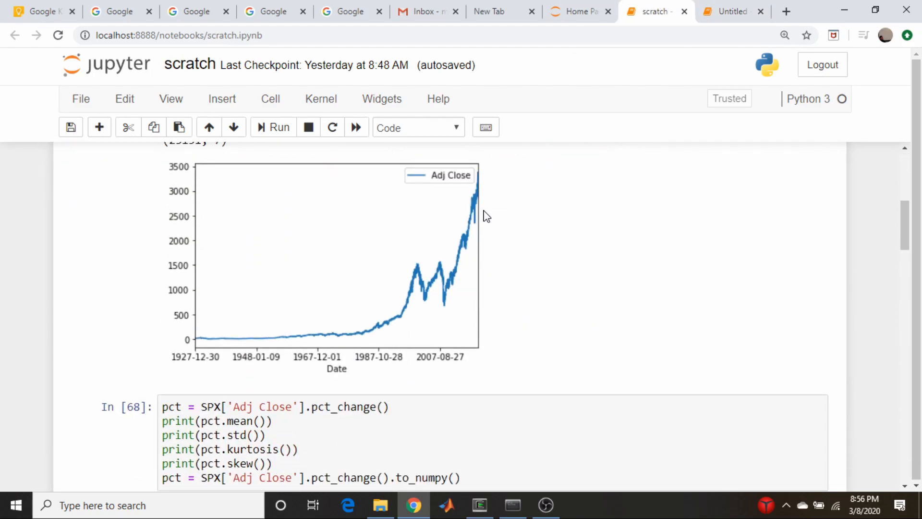
scroll("down", 3)
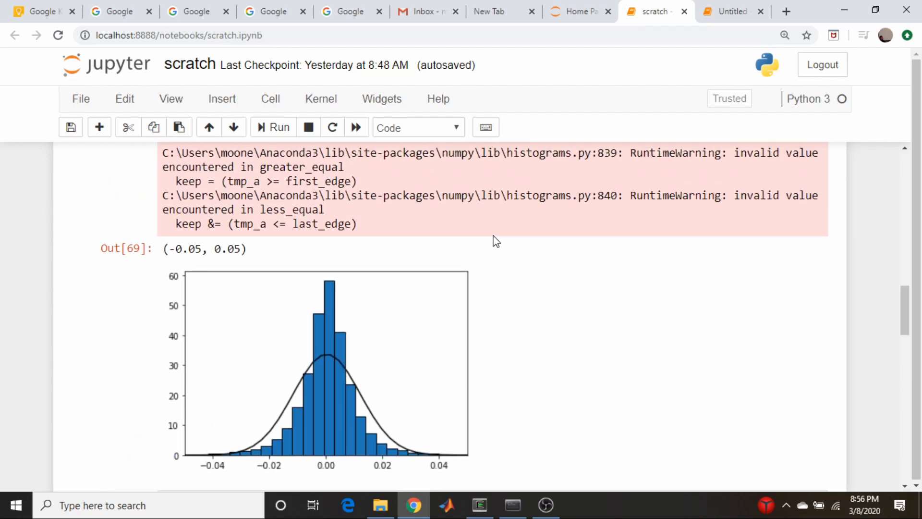
scroll("down", 3)
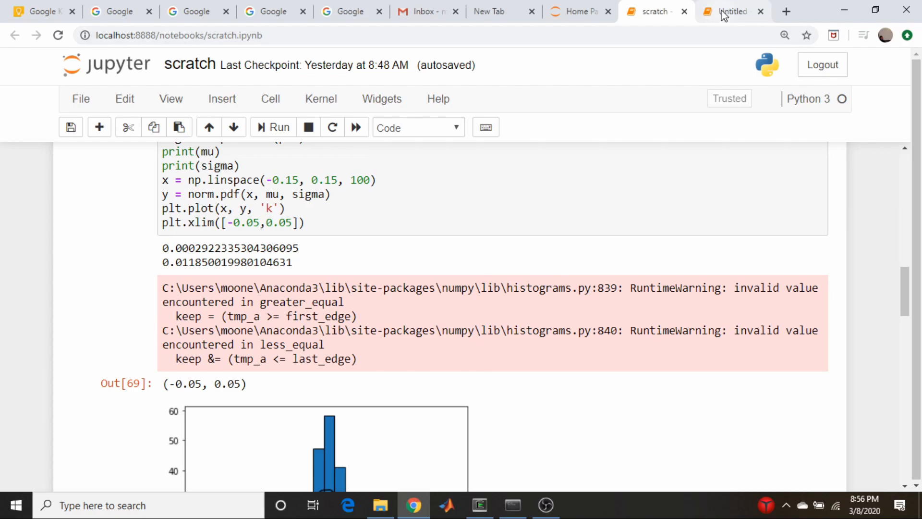
left_click(731, 11)
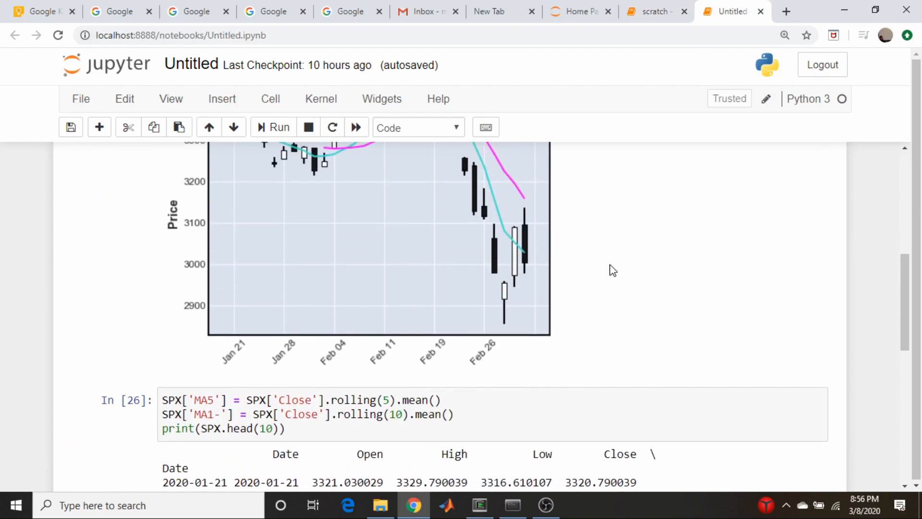
scroll("down", 3)
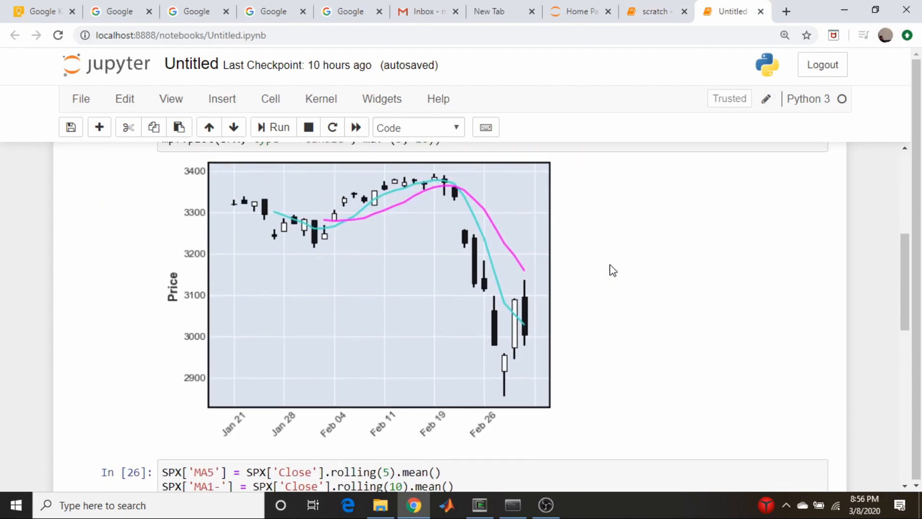